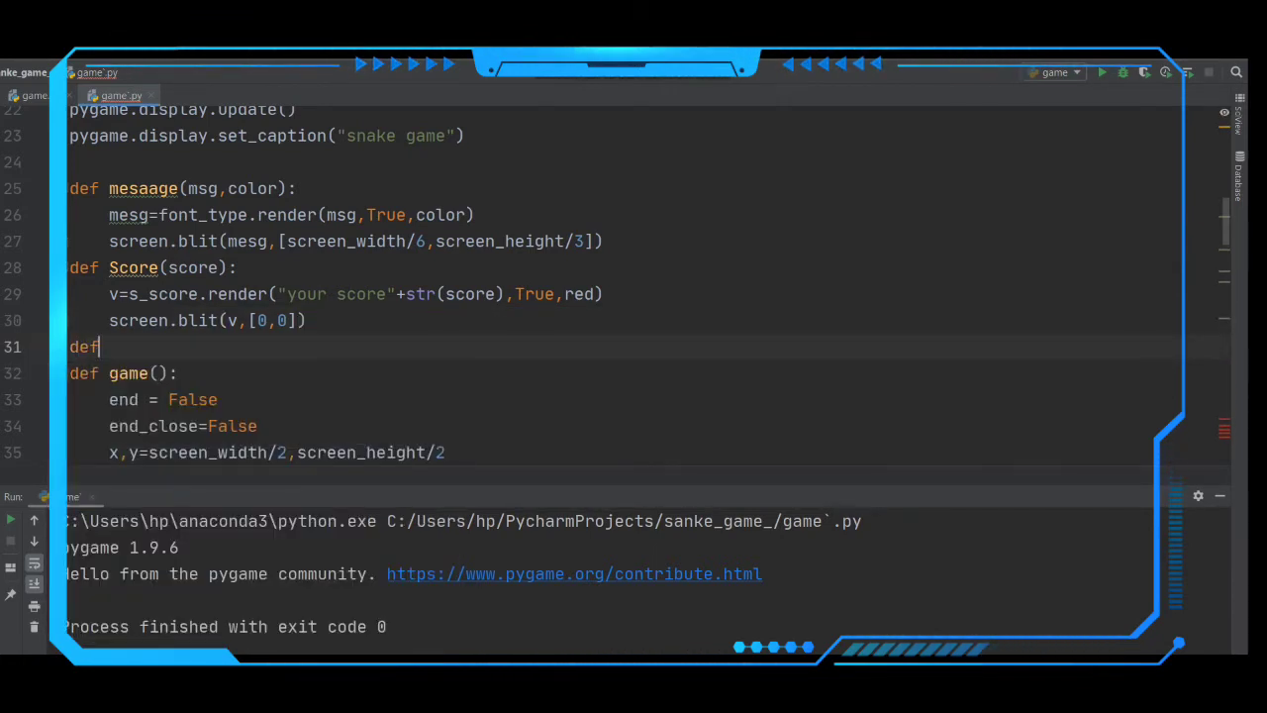
Step: Declare def Snake(s_block, s_list) on line 31, between Score and game
text(Sn)
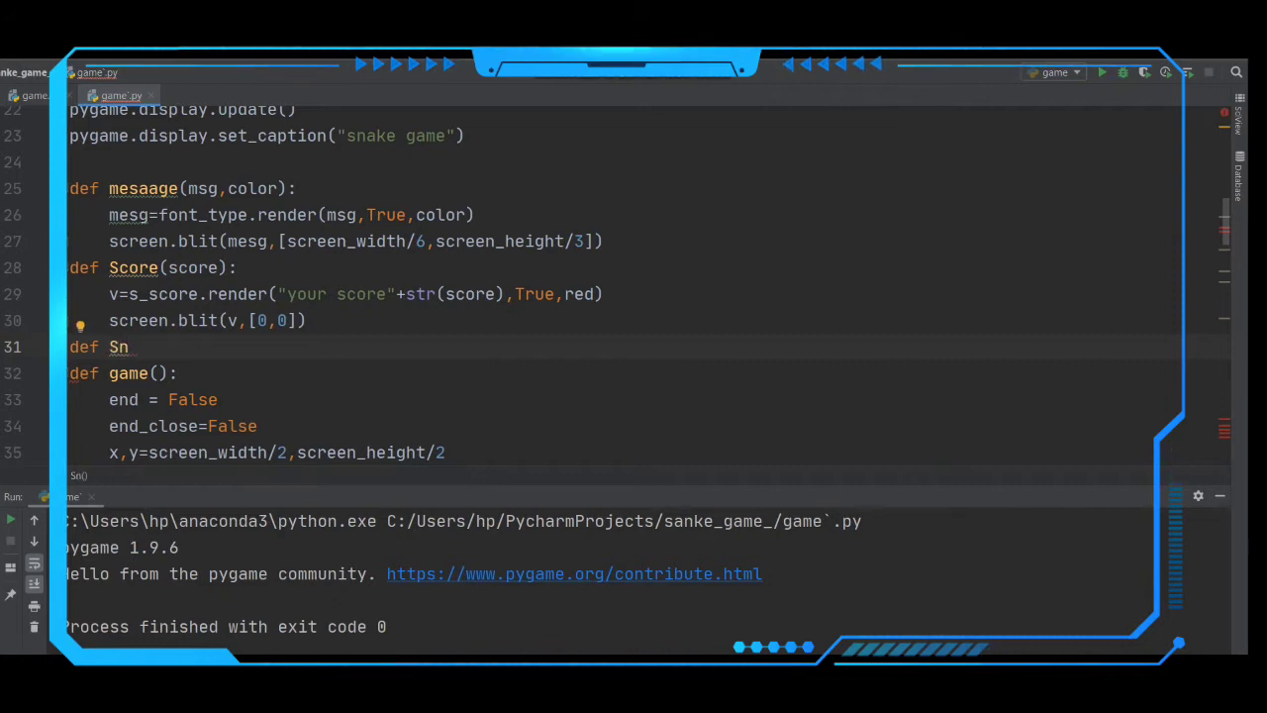
text(ake)
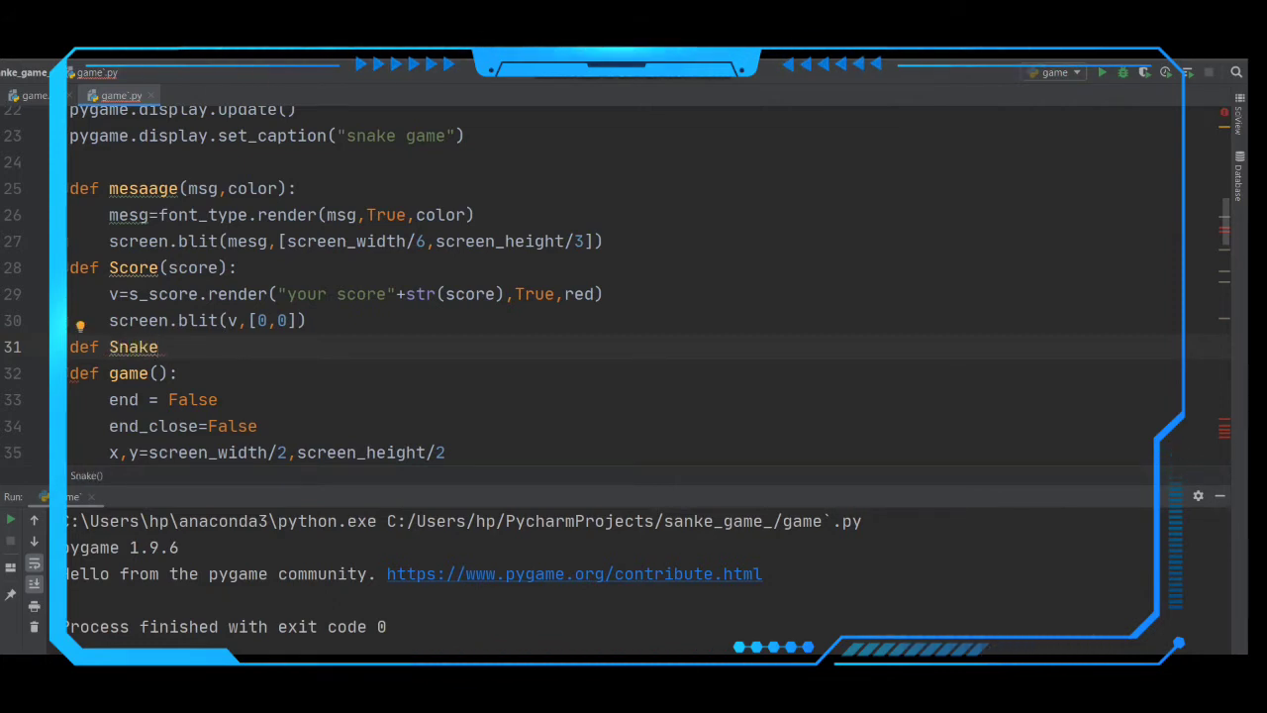
text((s_)
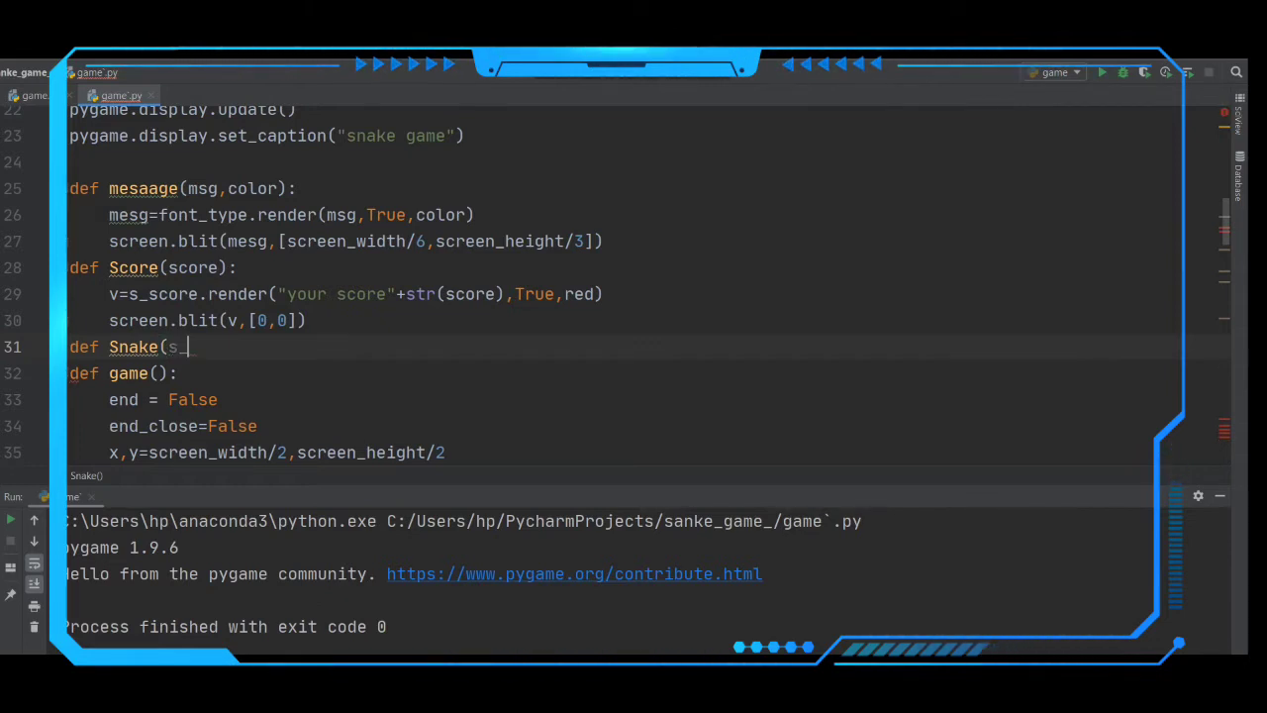
text(bl)
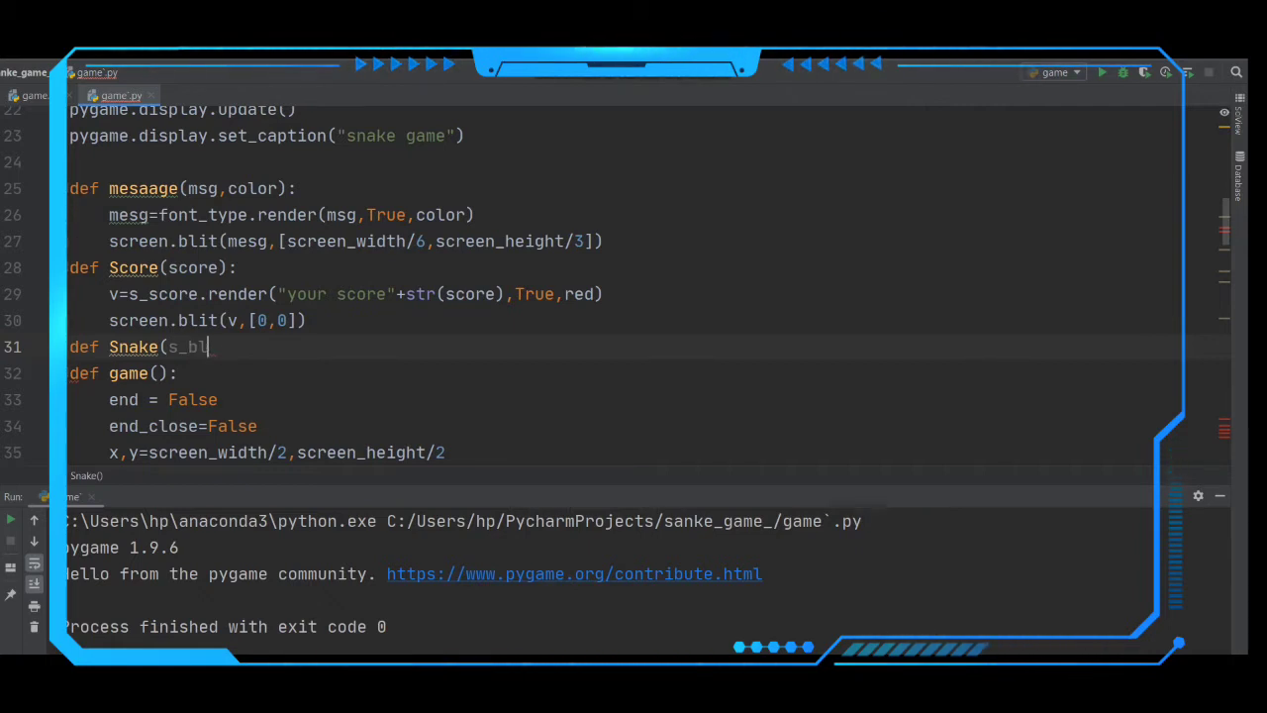
text(ock,)
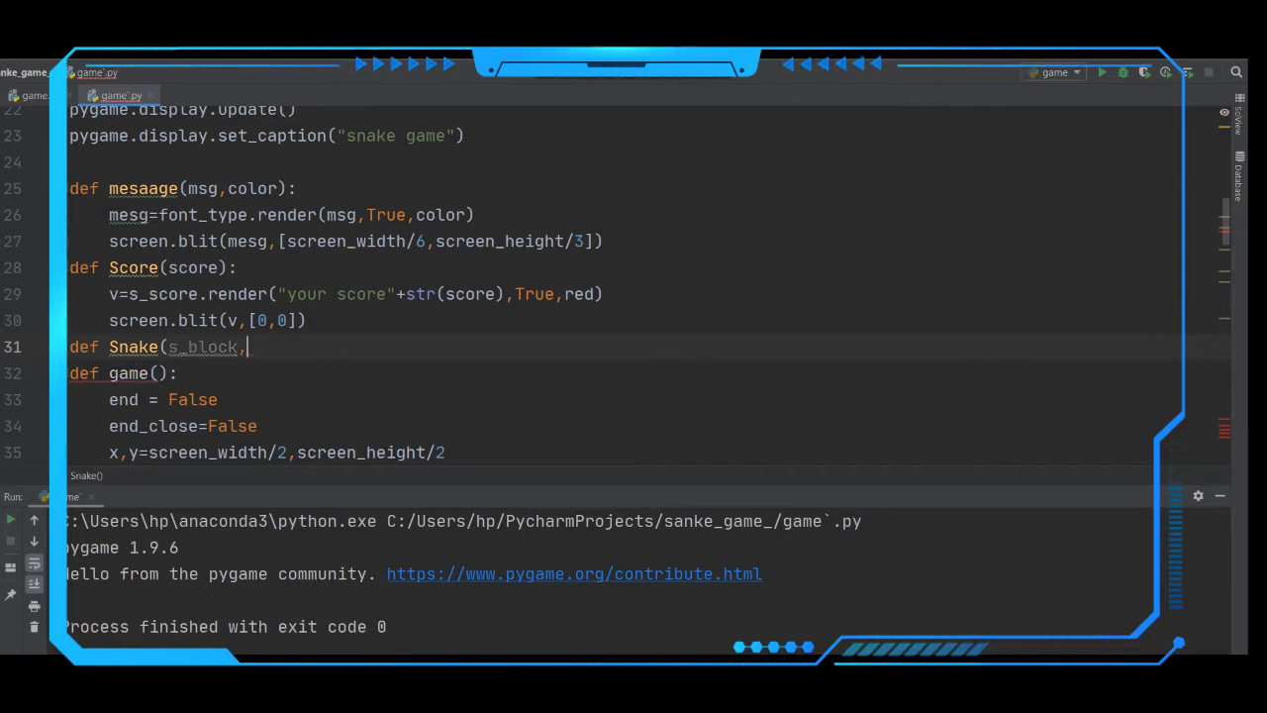
text(S-lis)
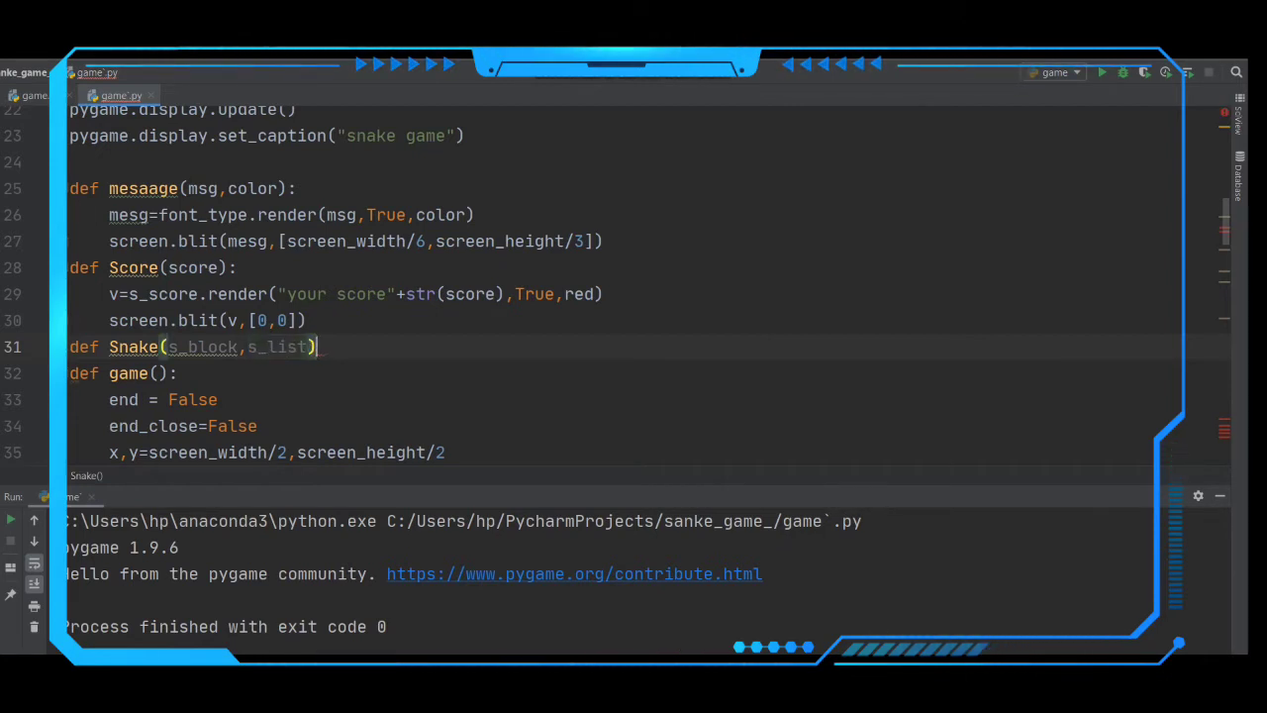
Step: Add a 'for x in s_list:' loop inside Snake and begin its body with pygame.draw
text(f)
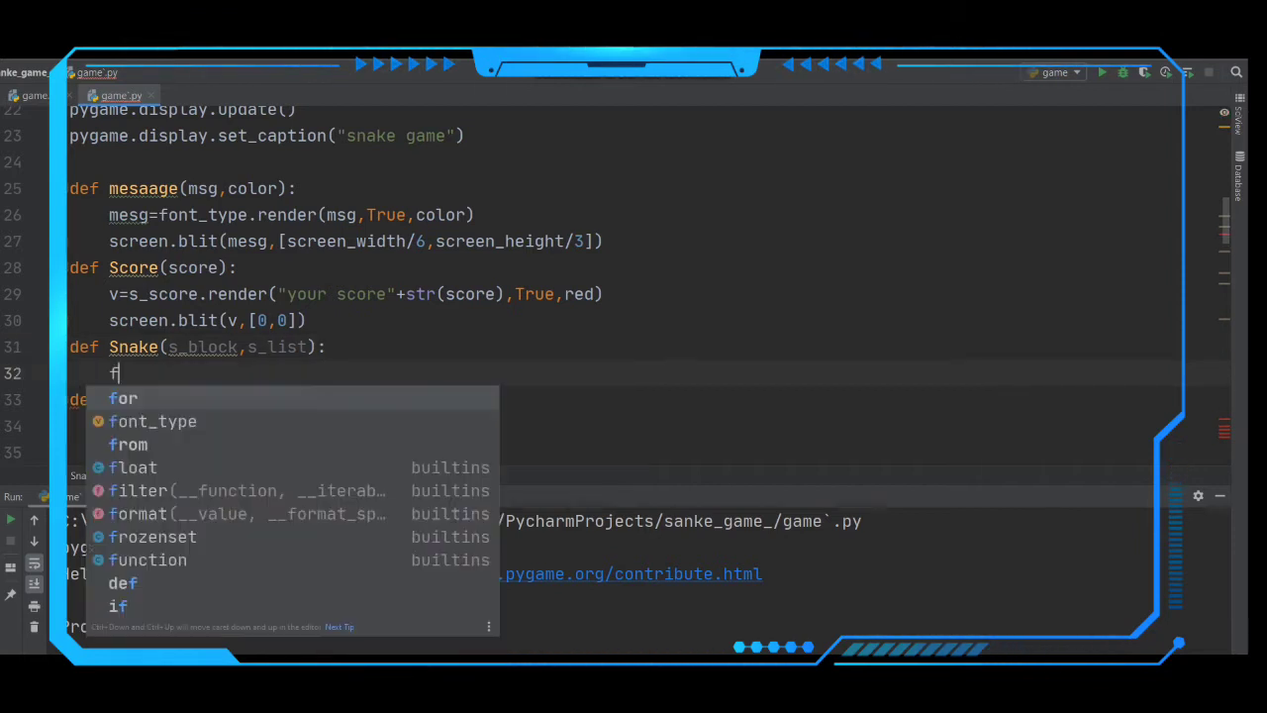
text(or x in s)
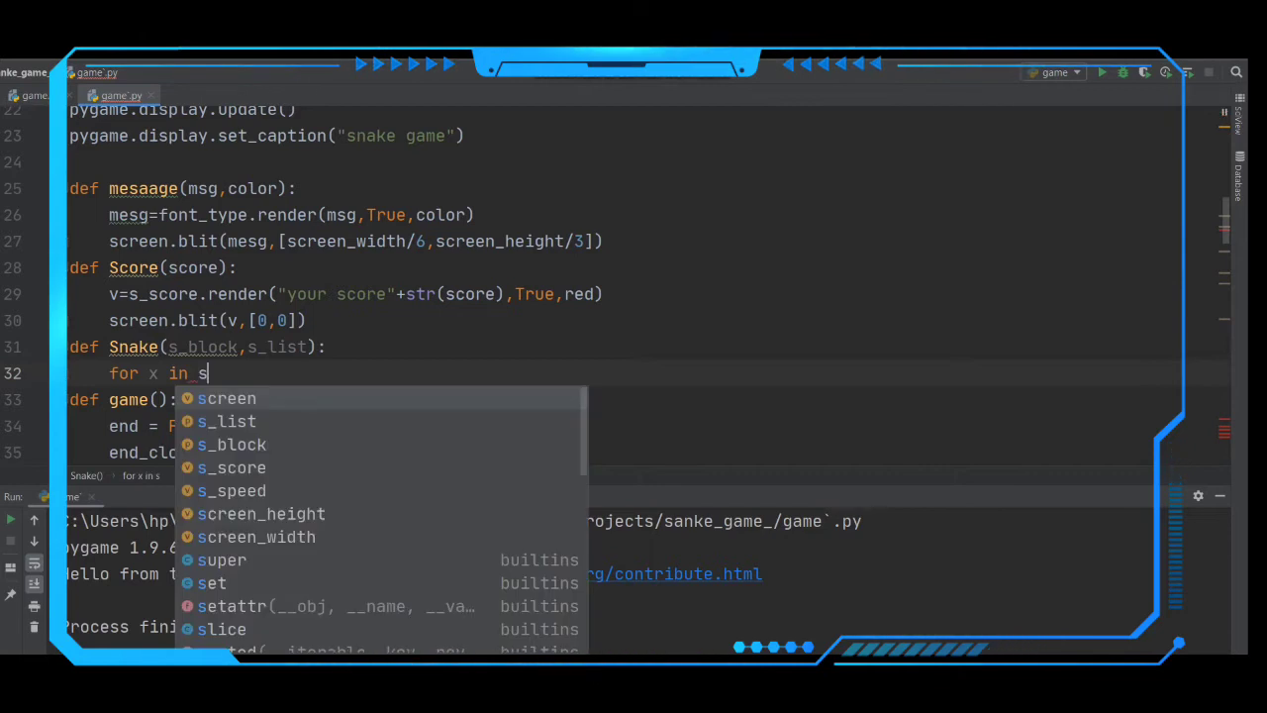
text(_)
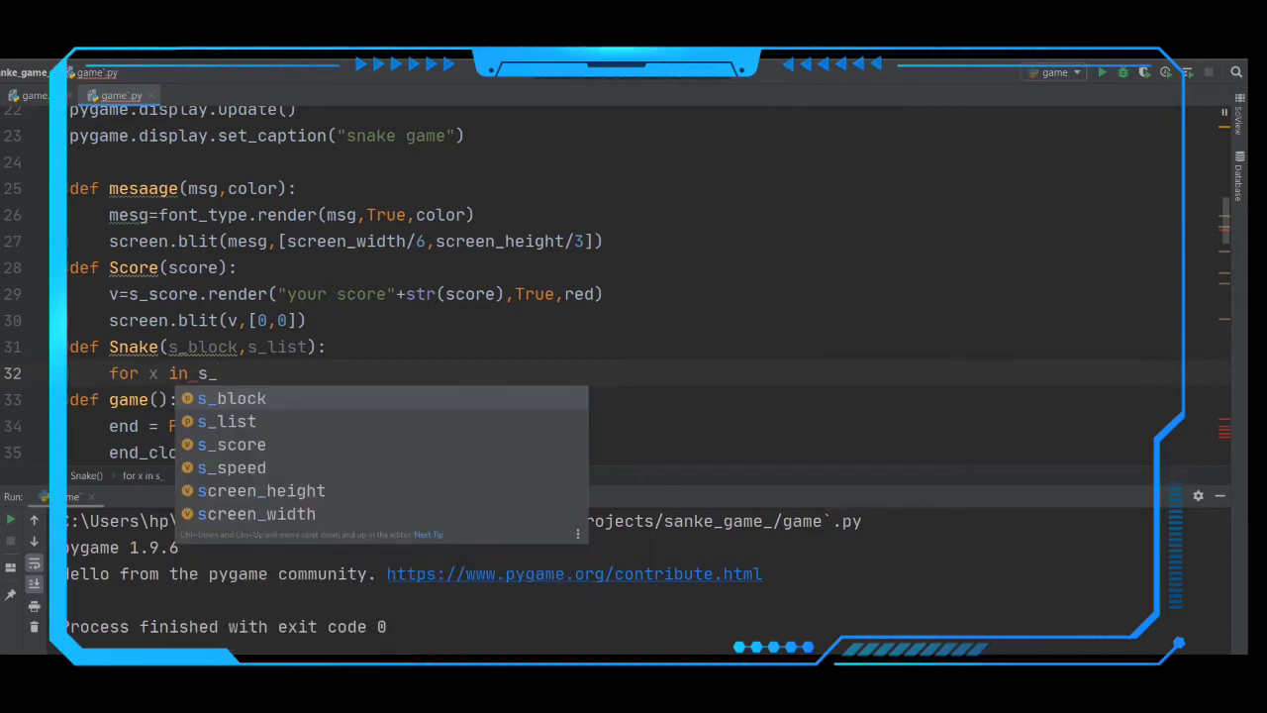
text(list:)
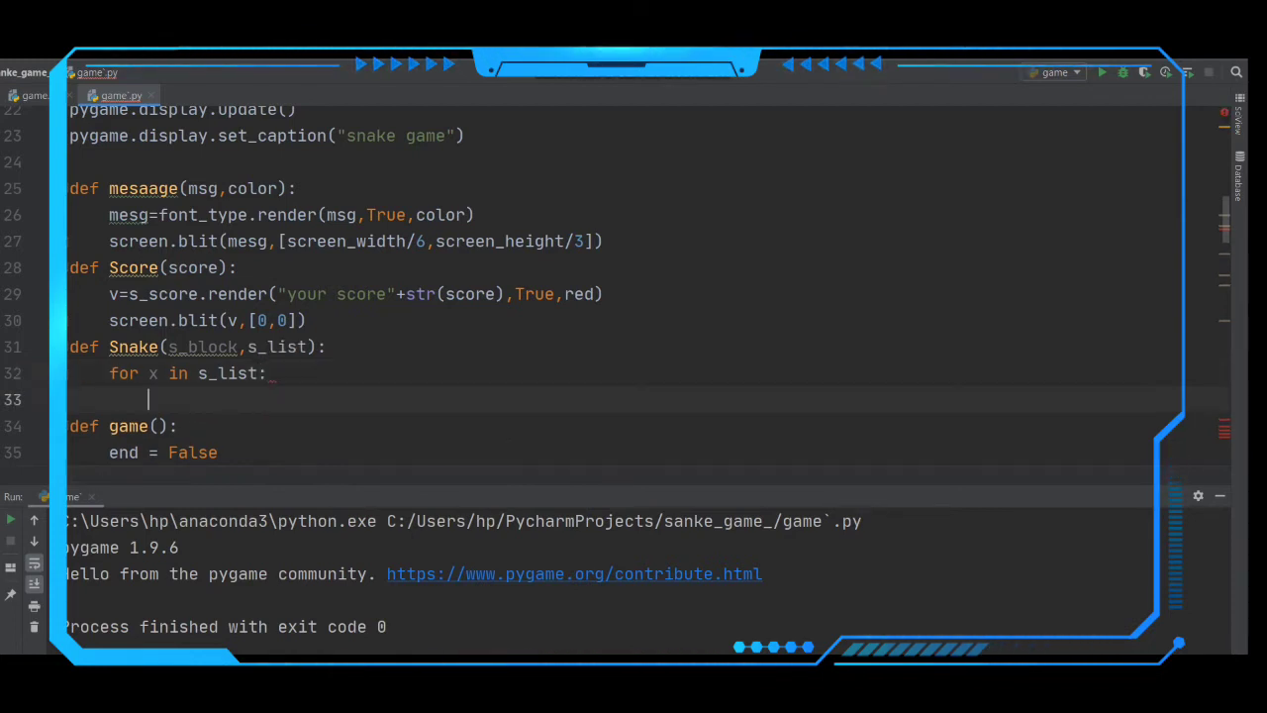
text(py)
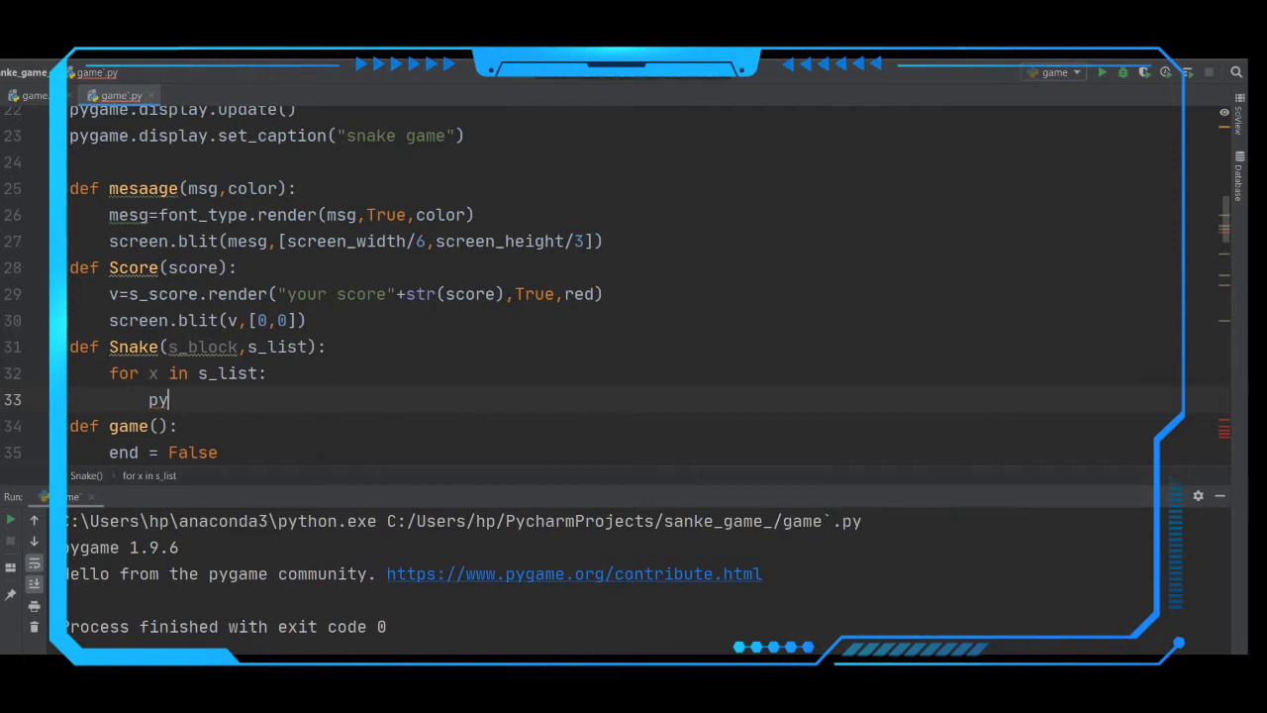
text(game)
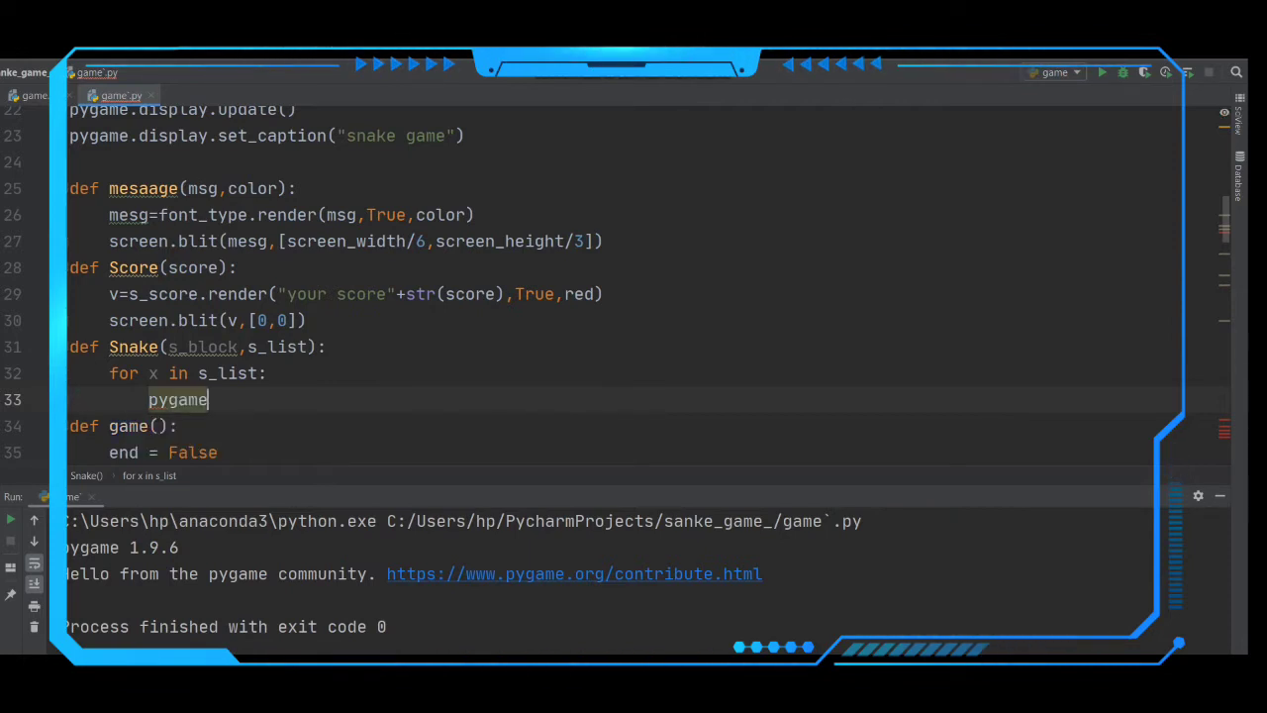
text(.draw)
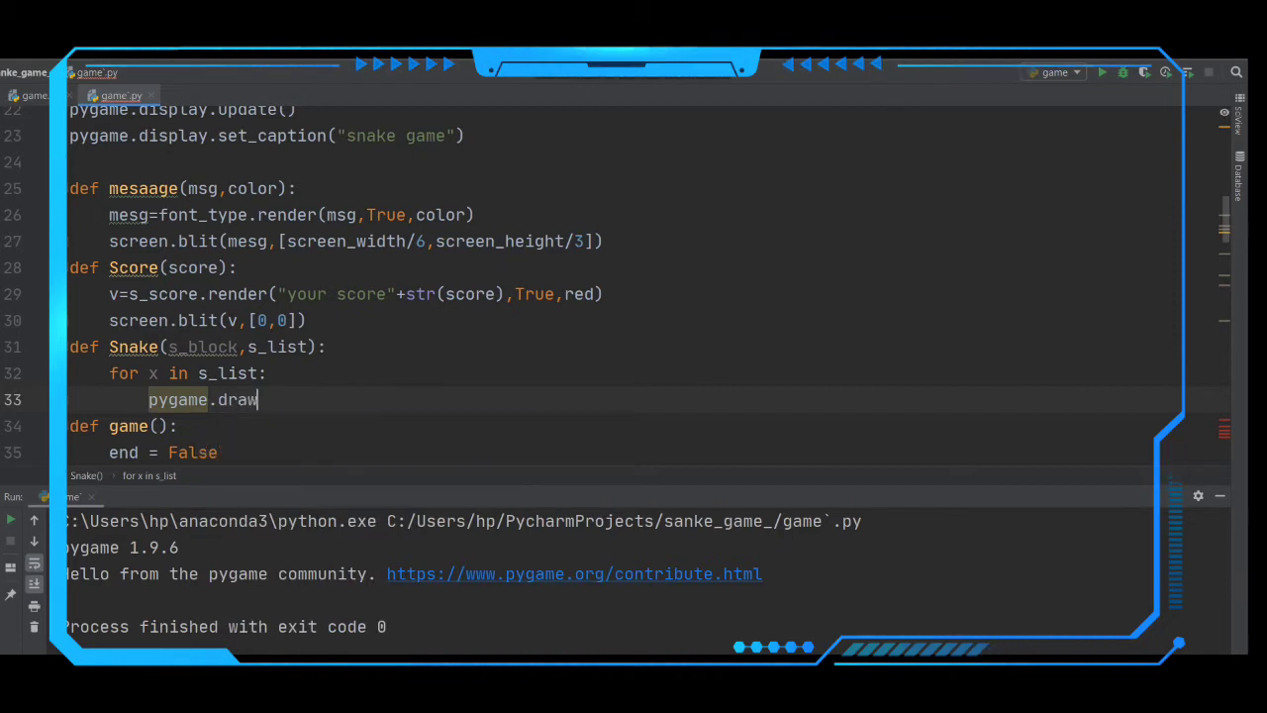
Step: Complete the loop body as pygame.draw.rect(screen, white, [x[0], x[1], s_block, s_block])
text(.r)
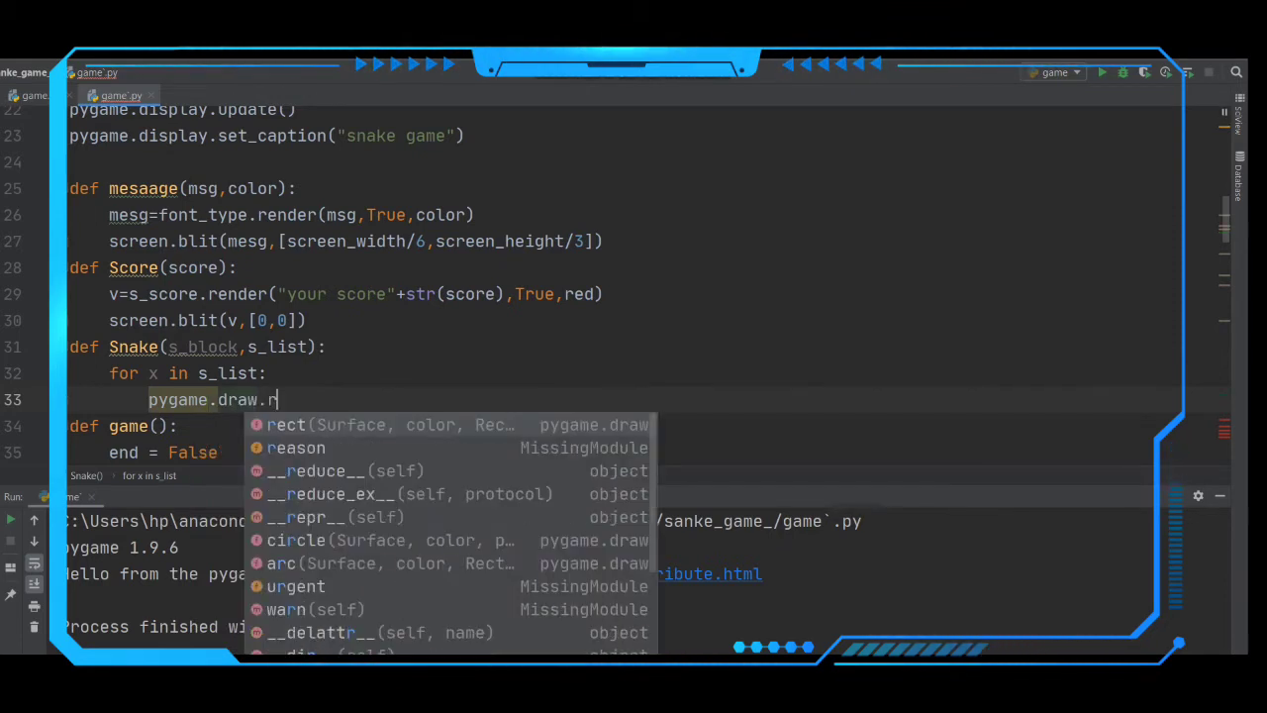
click(287, 424)
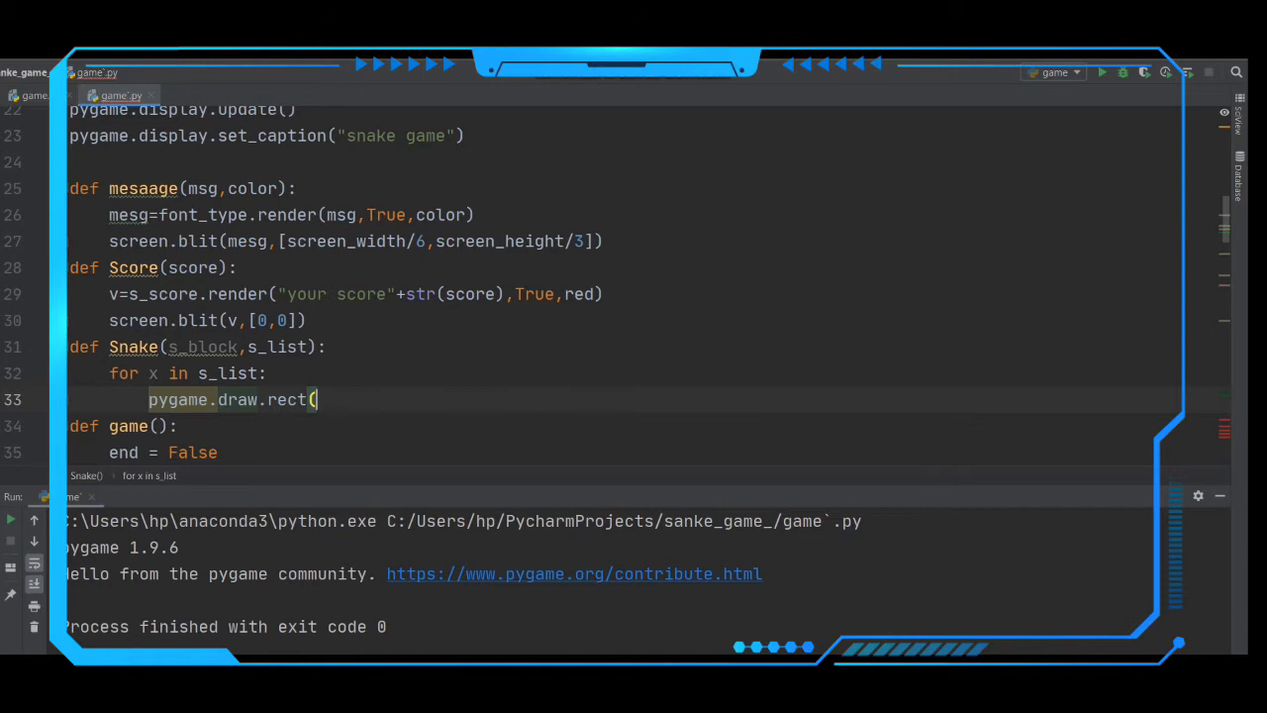
text(screen,white,)
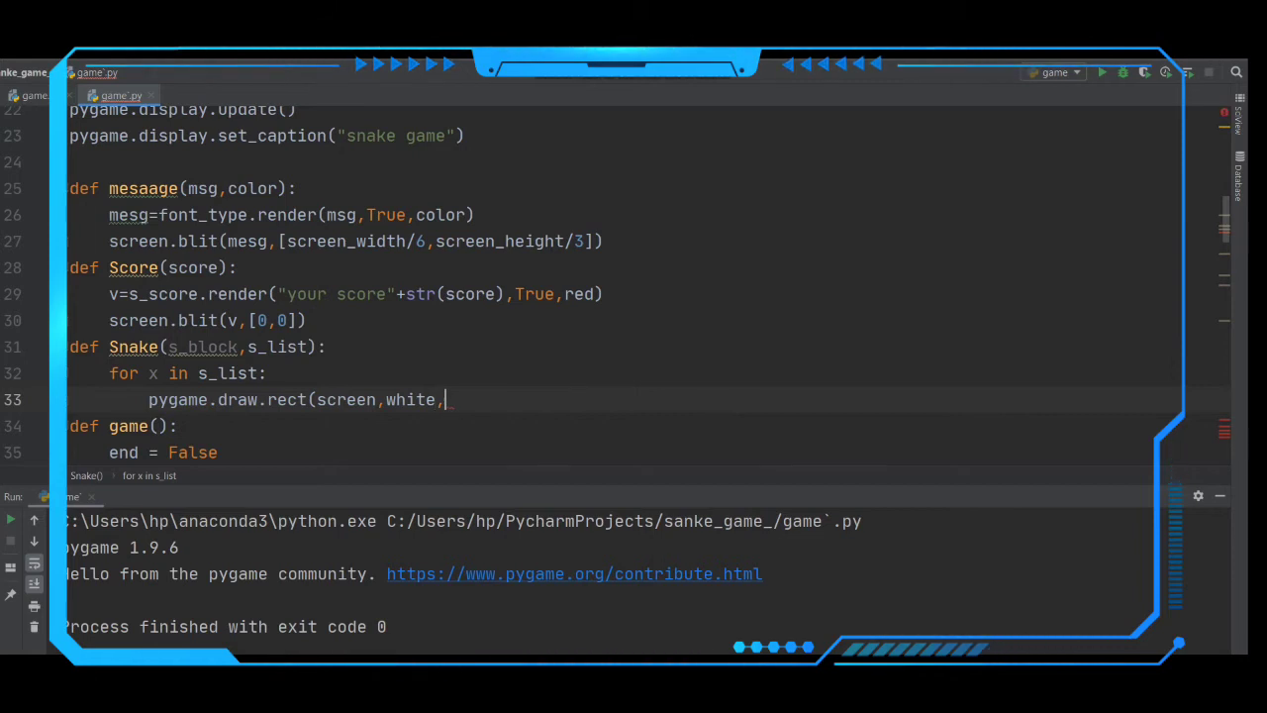
text([)
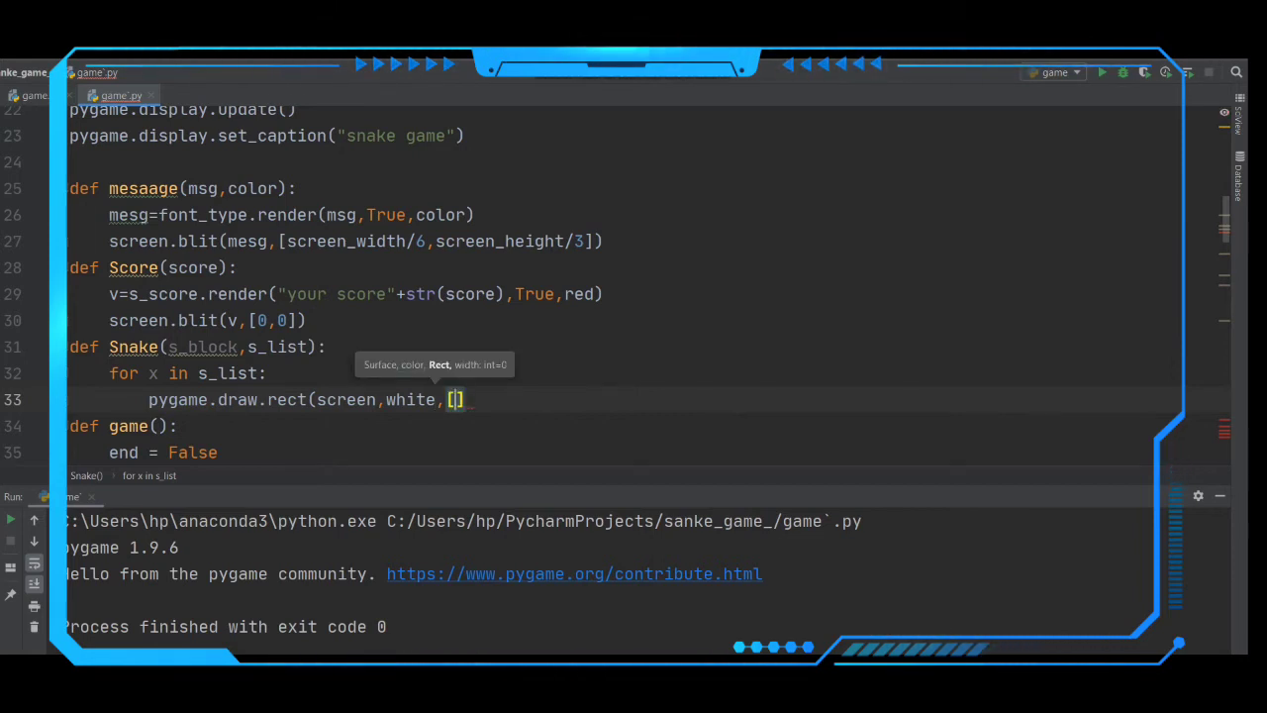
text(x[)
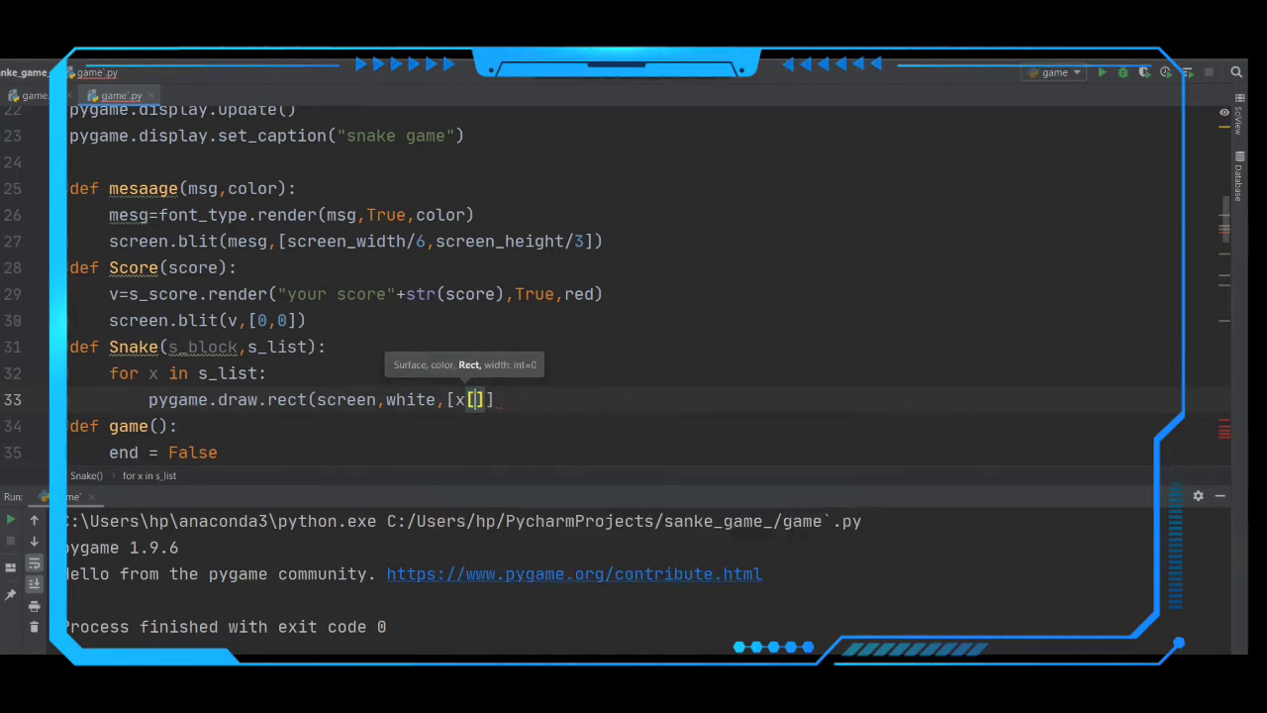
text(0)
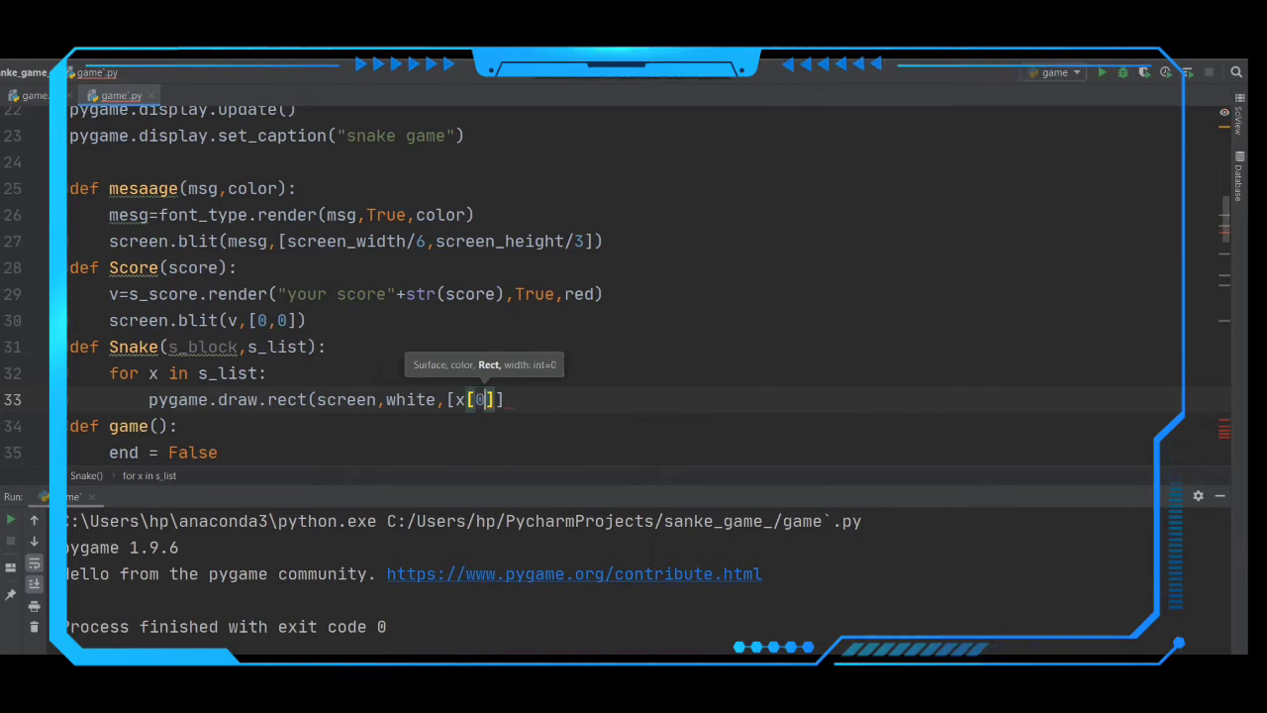
text(,)
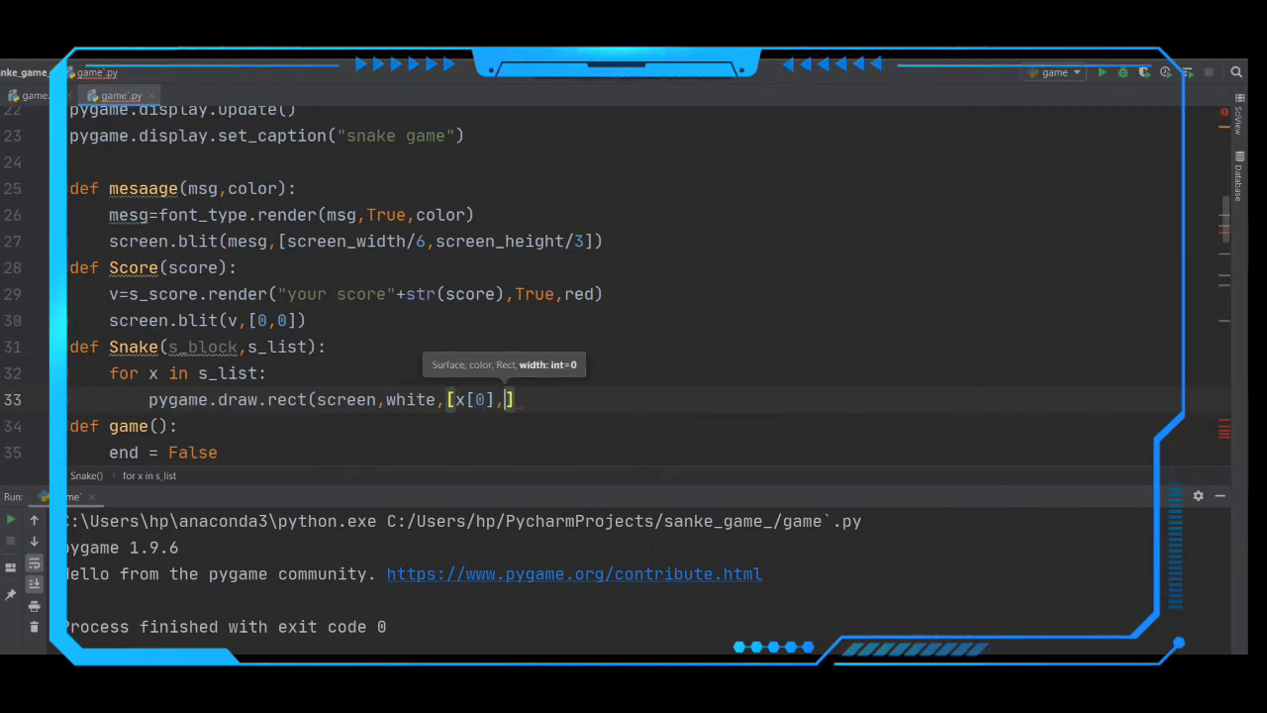
text(x[1])
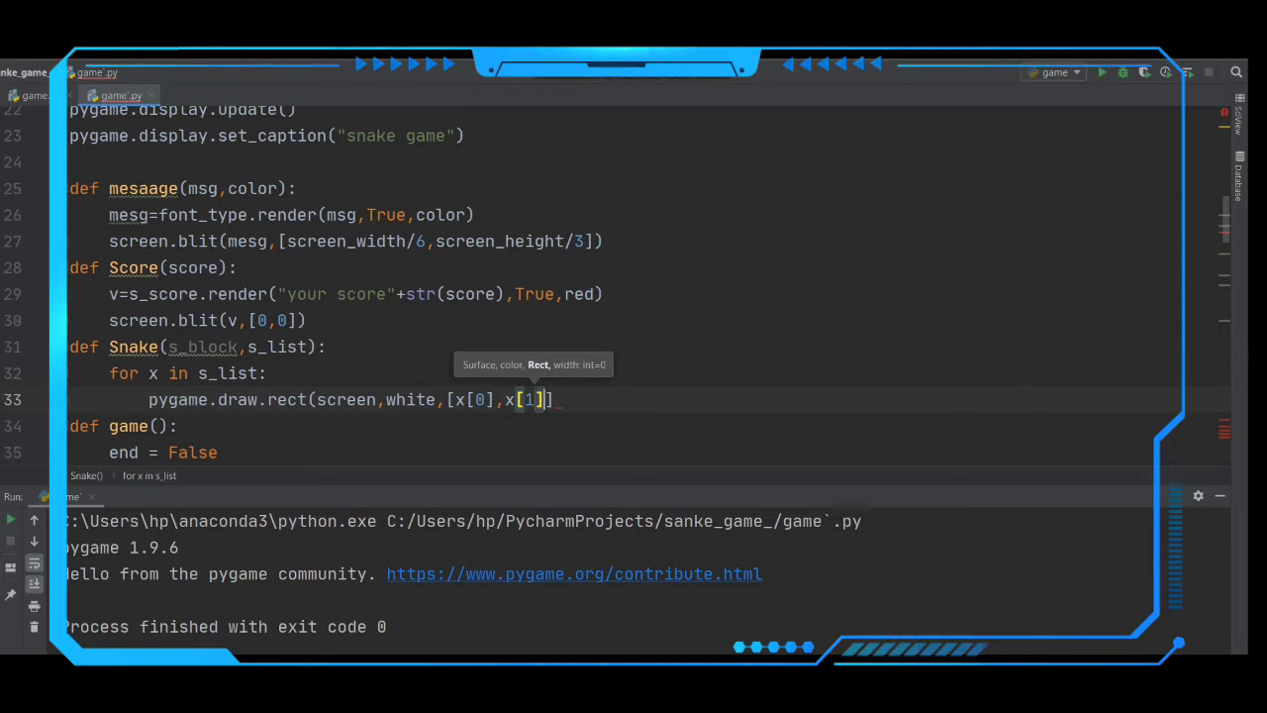
text(,)
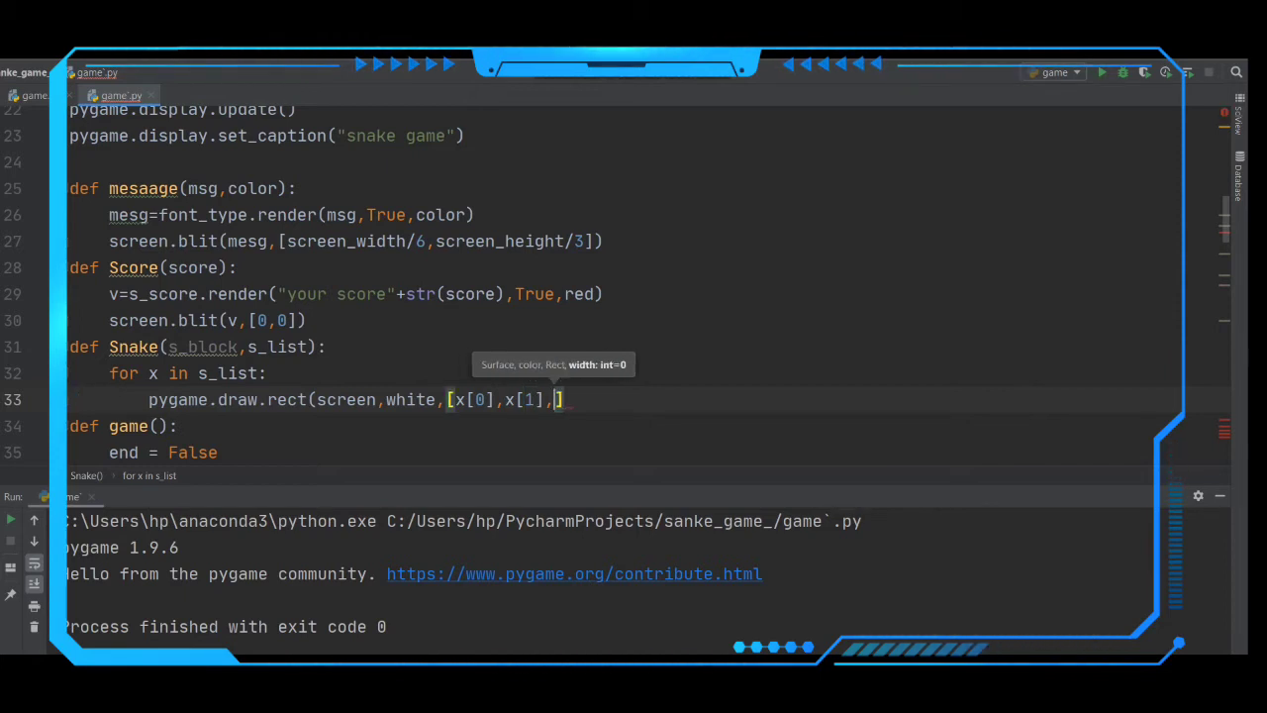
text(s)
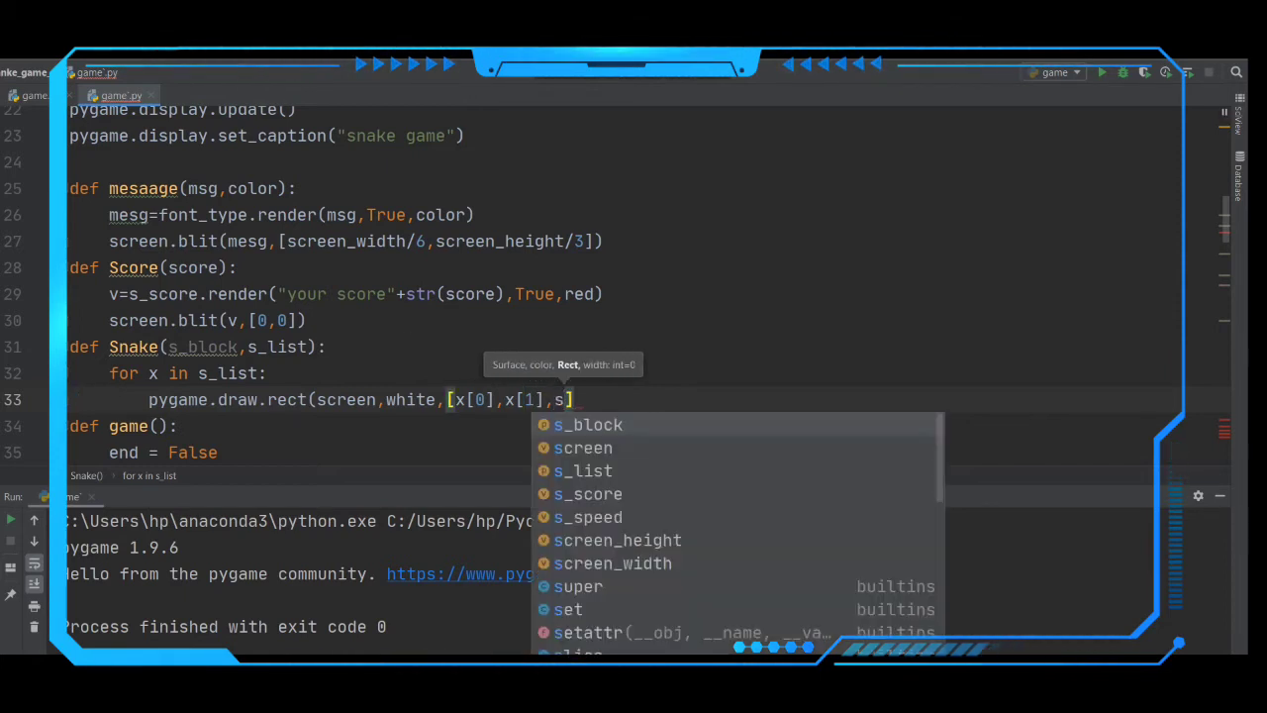
text(_block,)
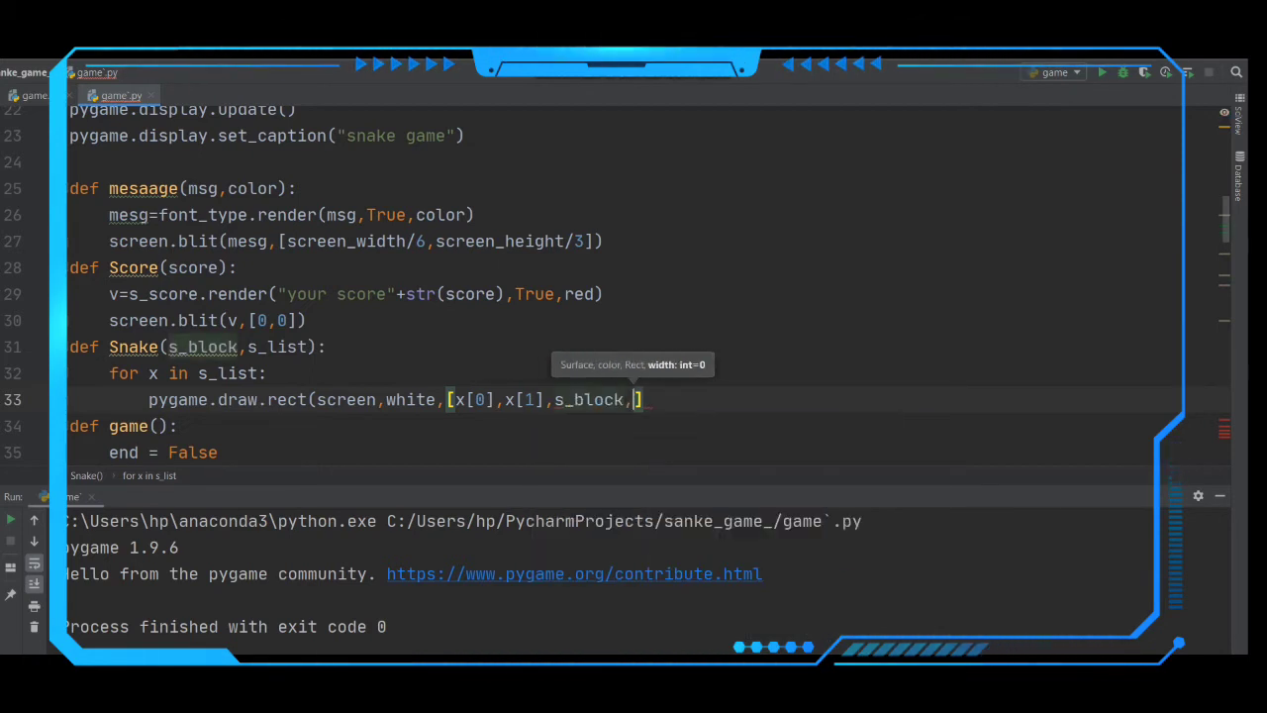
text(s_block)
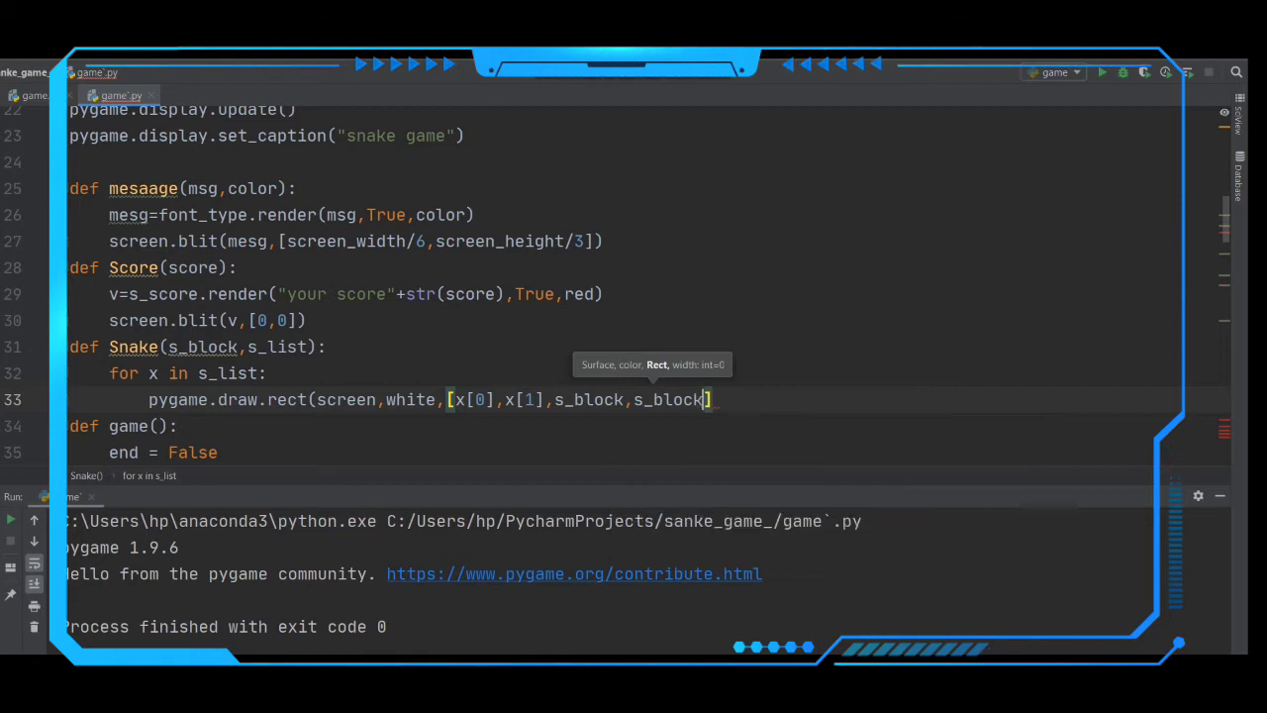
click(176, 426)
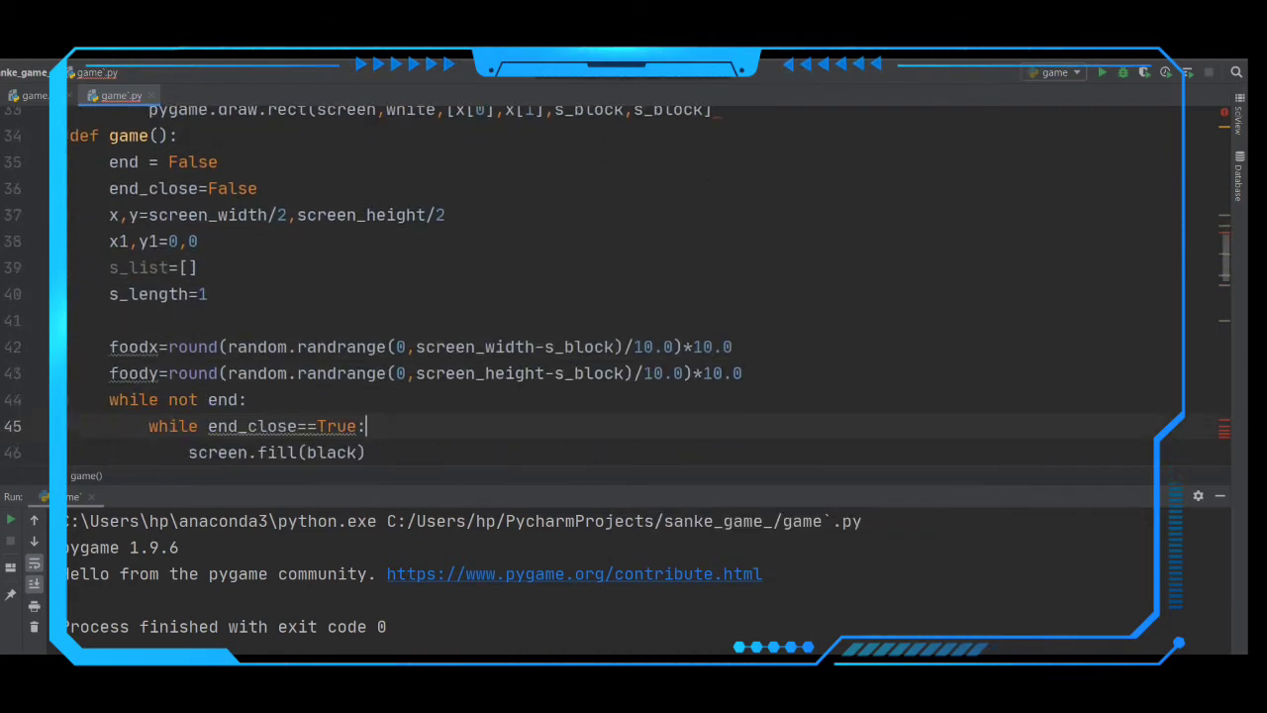
scroll(down, 3)
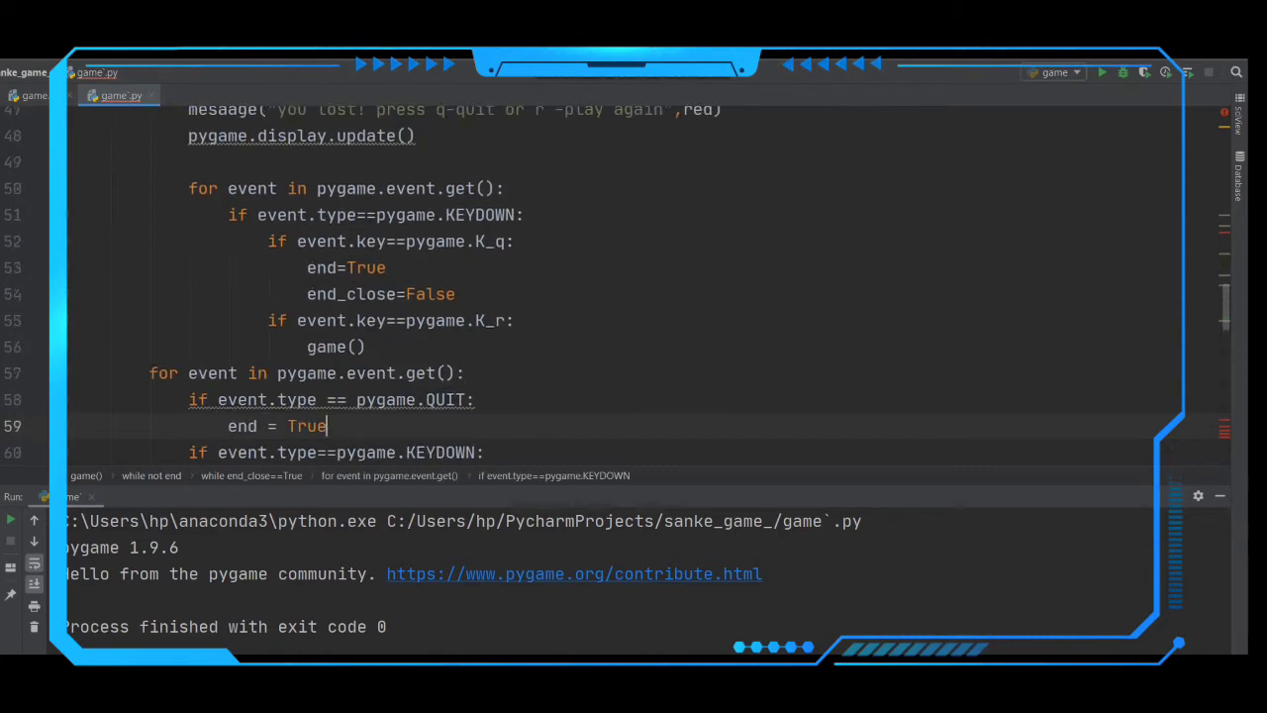
scroll(down, 3)
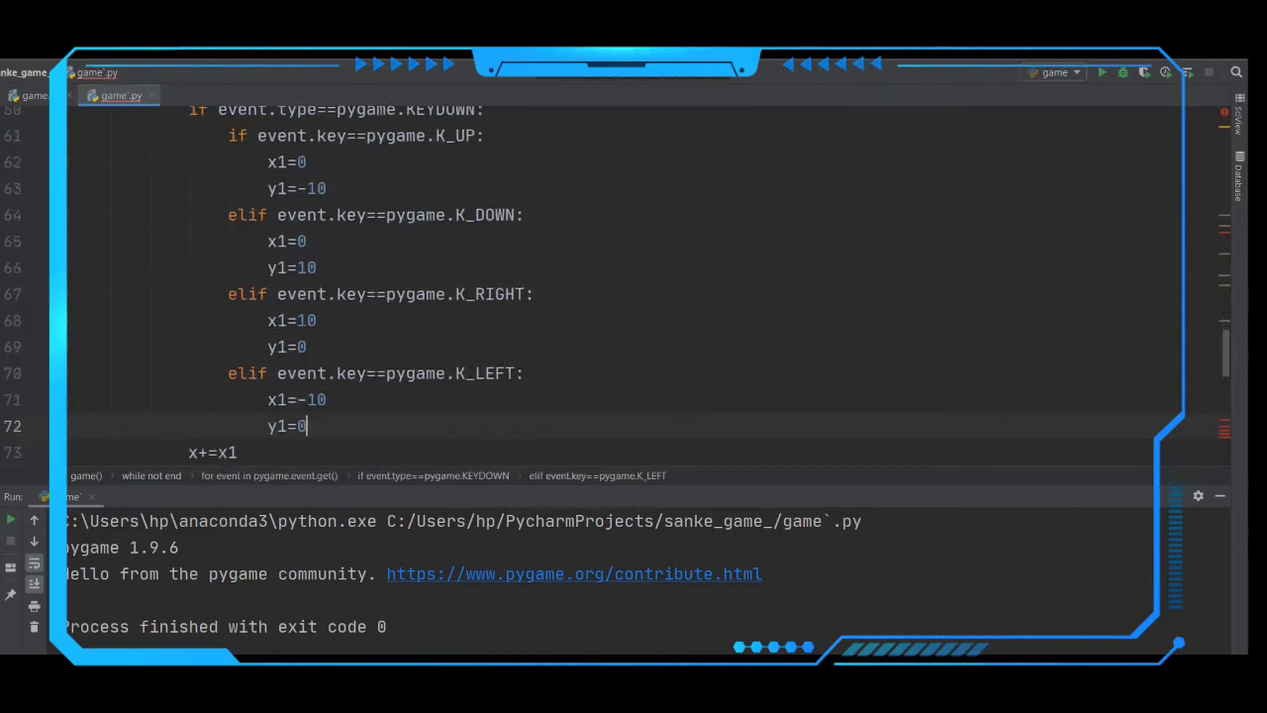
scroll(down, 3)
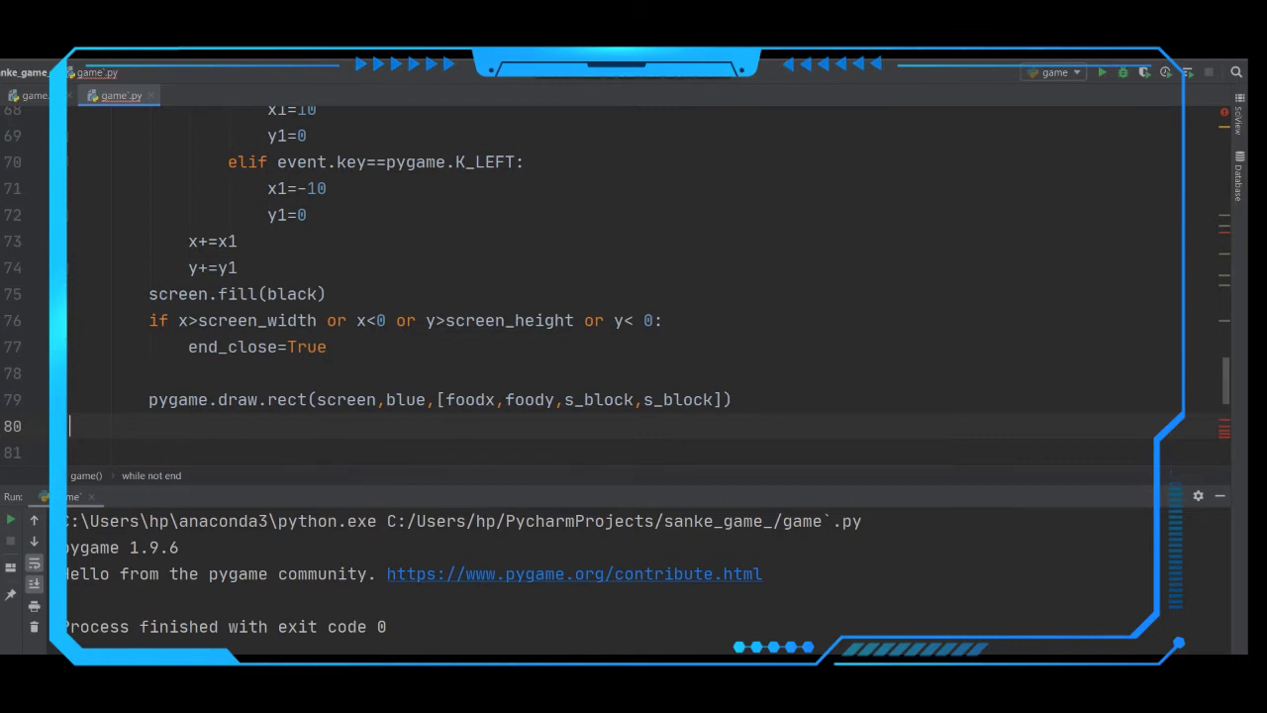
scroll(down, 3)
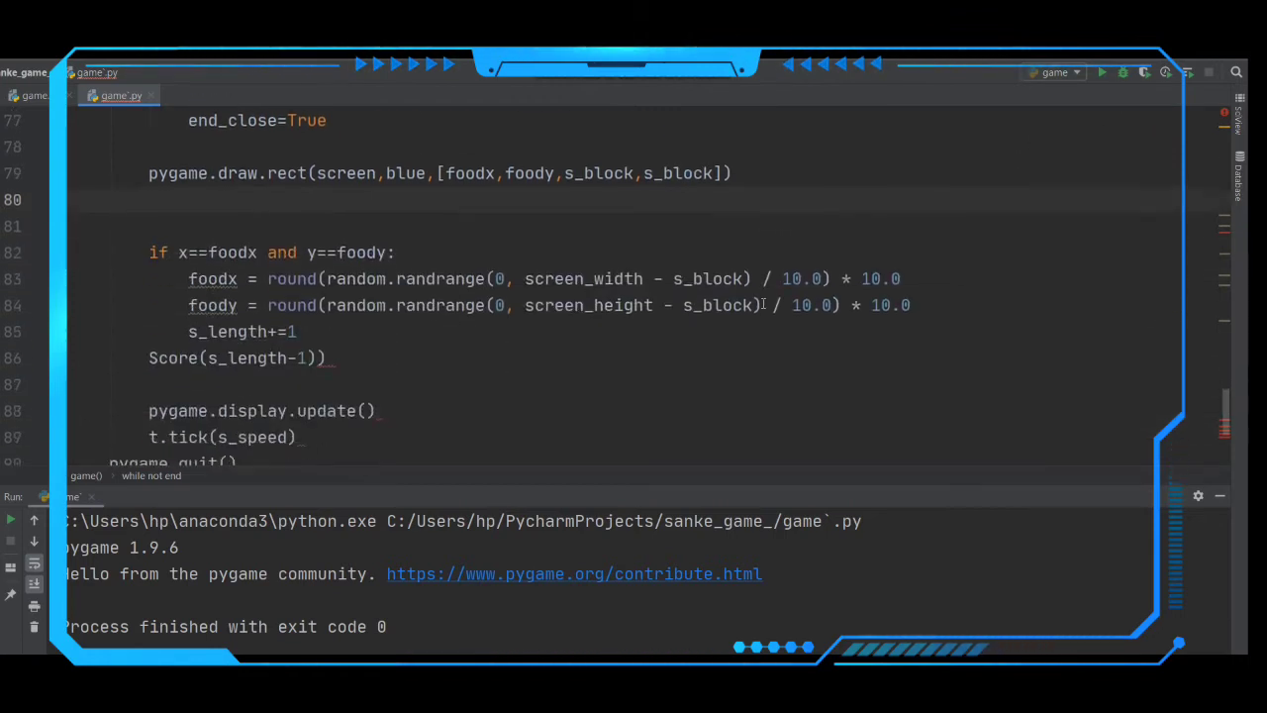
Step: After Score(s_length-1), add s_head=[] followed by s_head.append(x) and s_head.append(y)
scroll(down, 3)
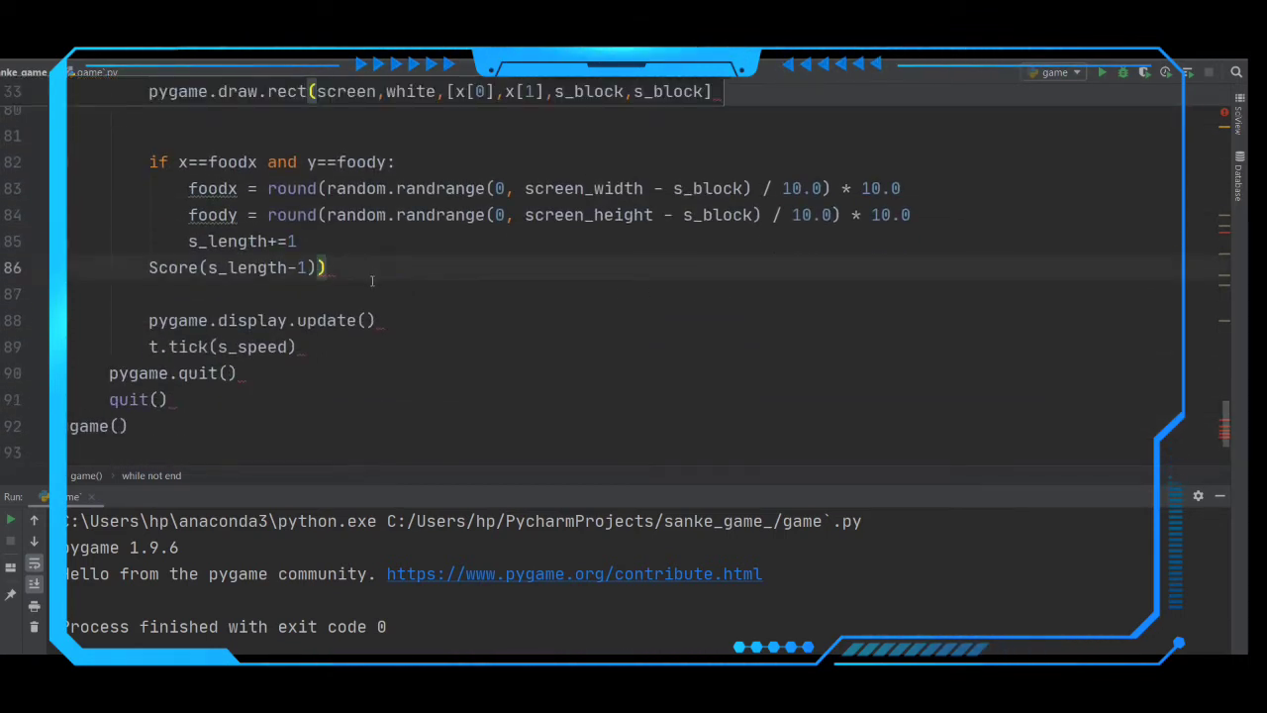
text(s)
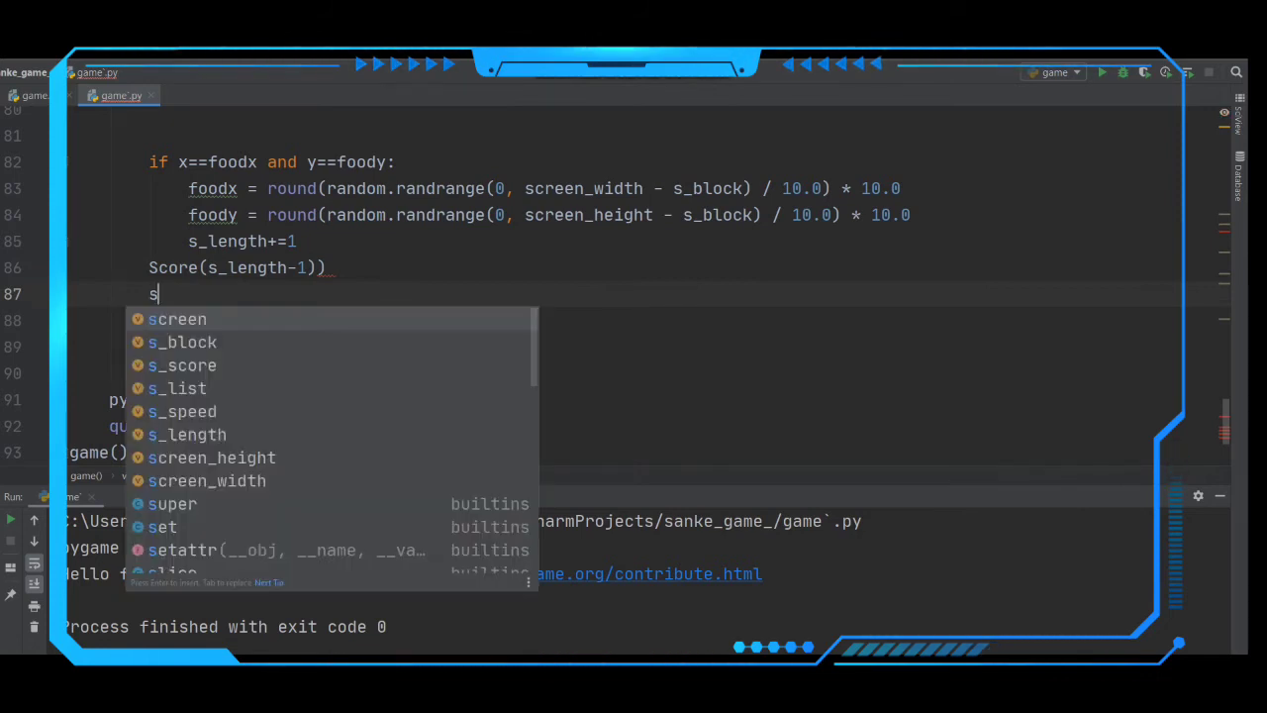
text(_head)
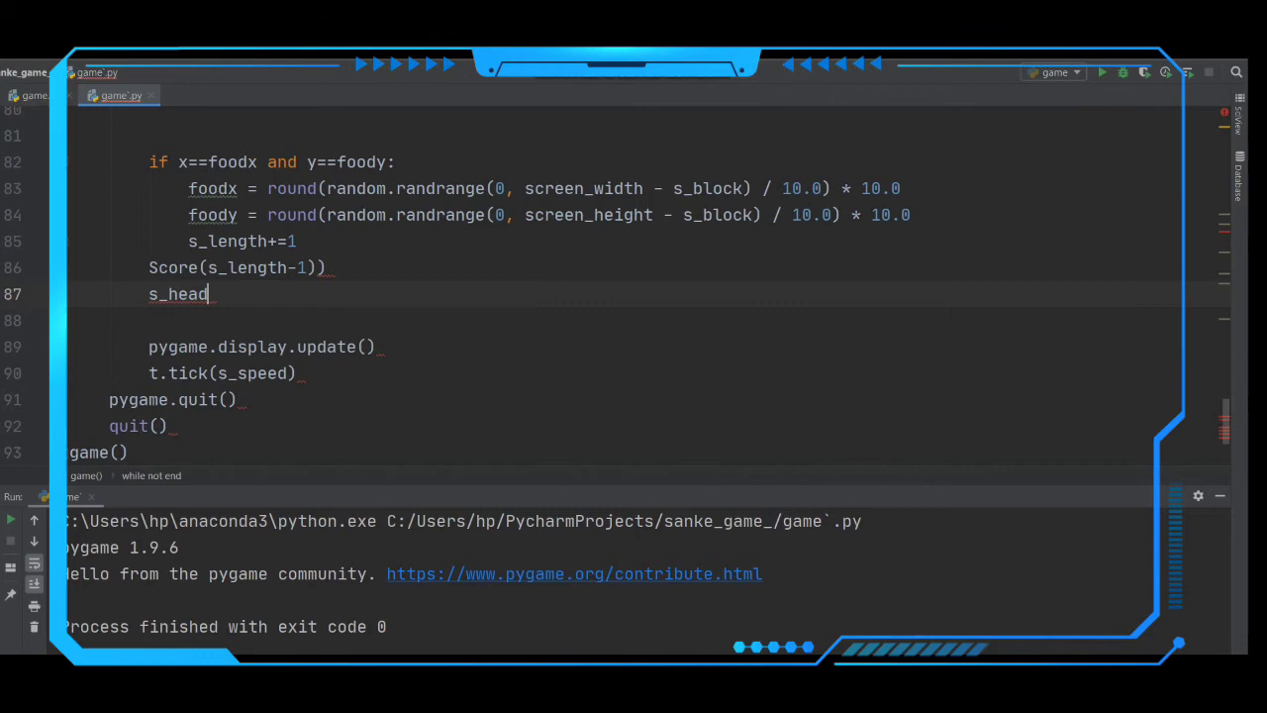
text(=[])
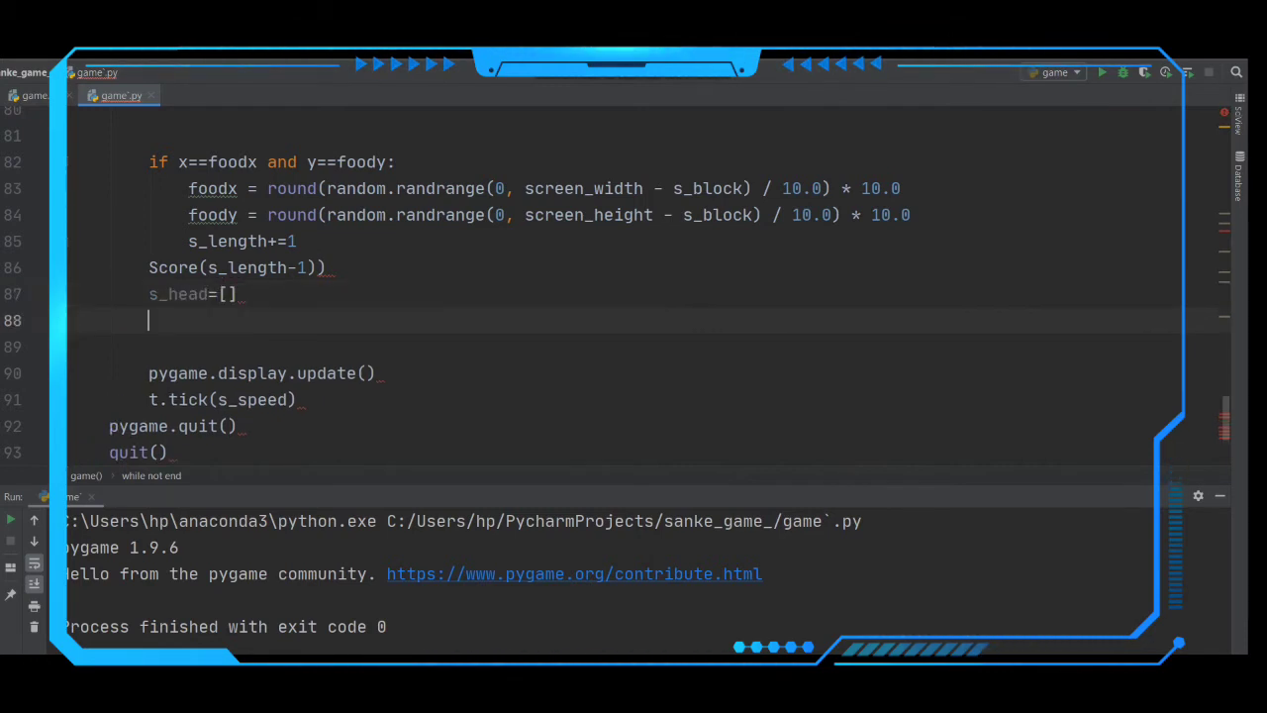
text(s-)
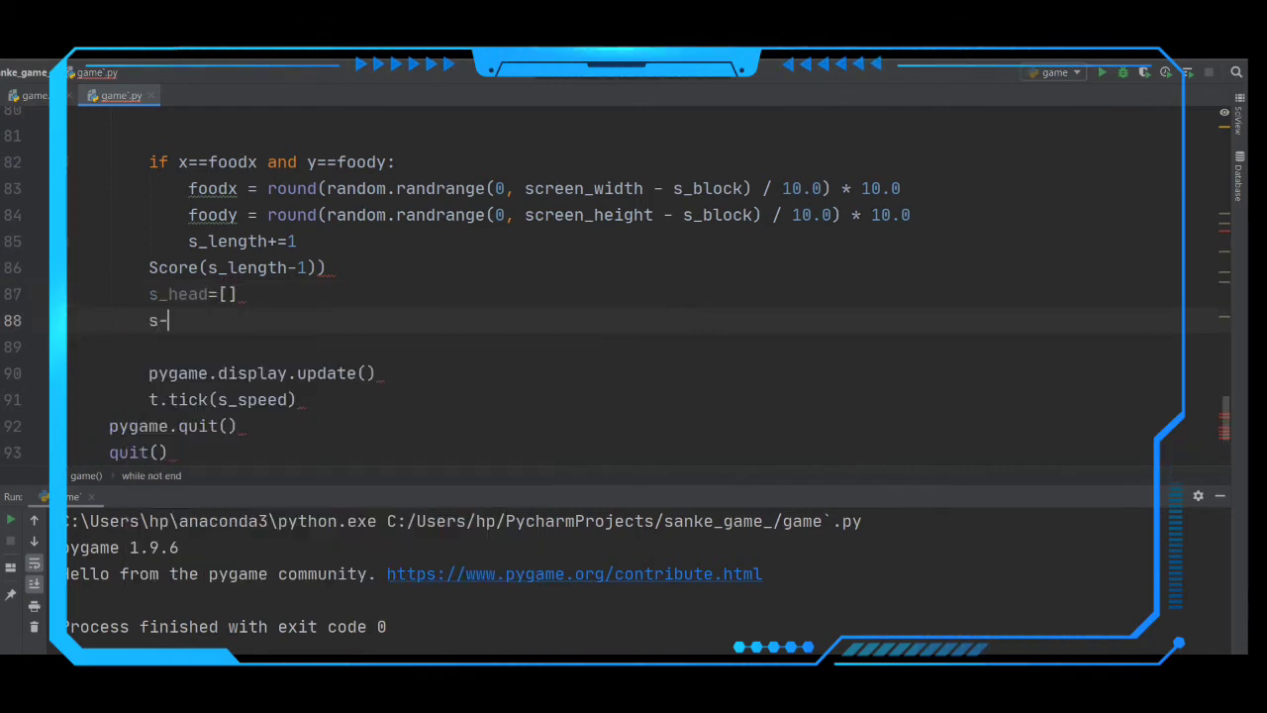
text(_head)
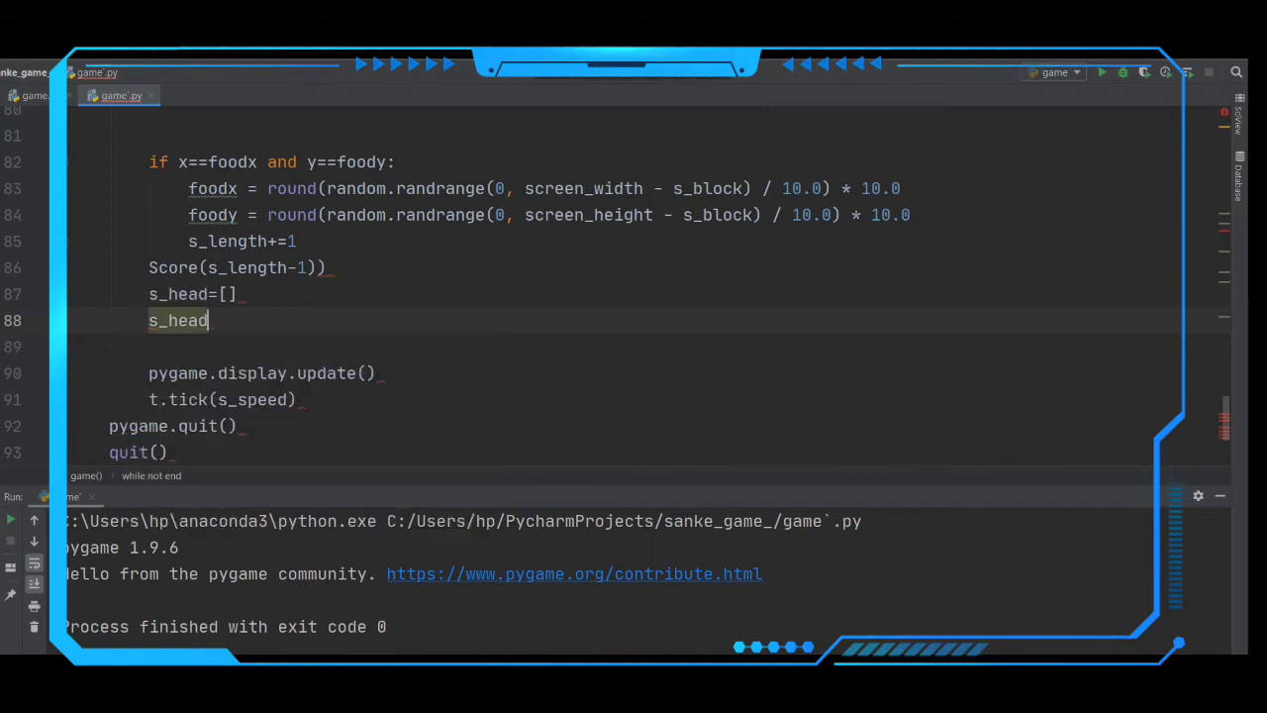
text(.app)
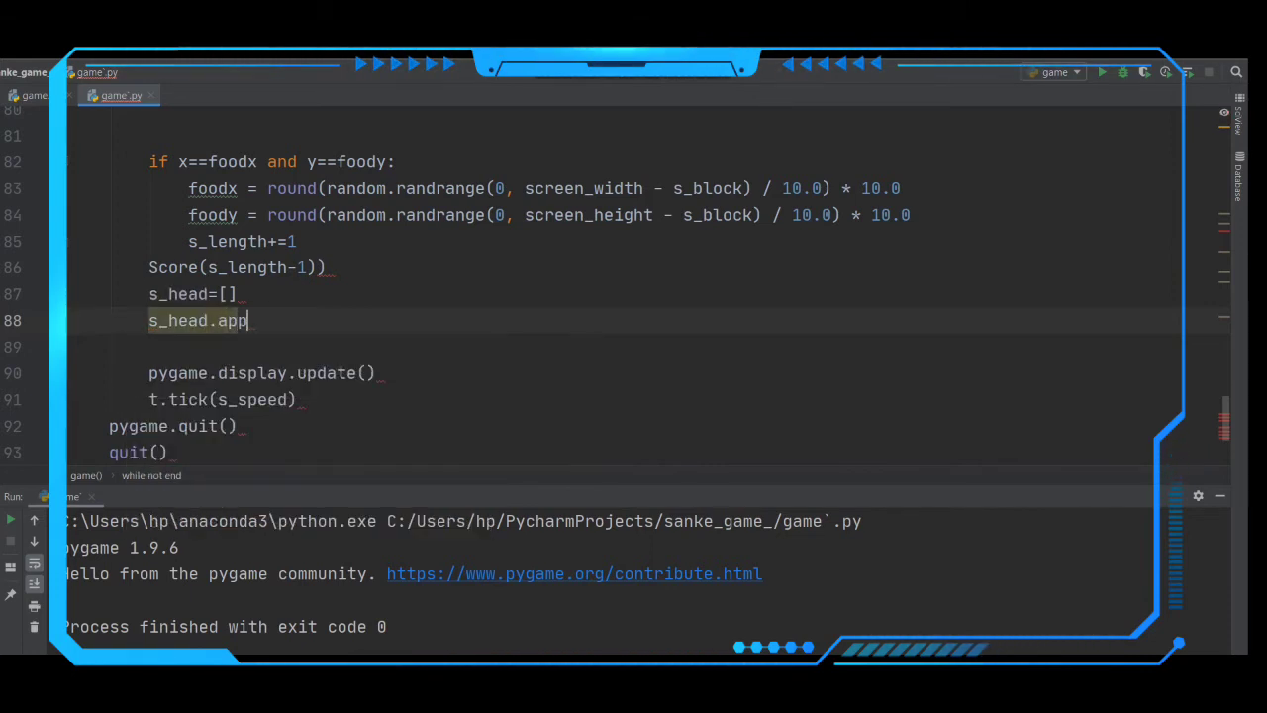
text(end())
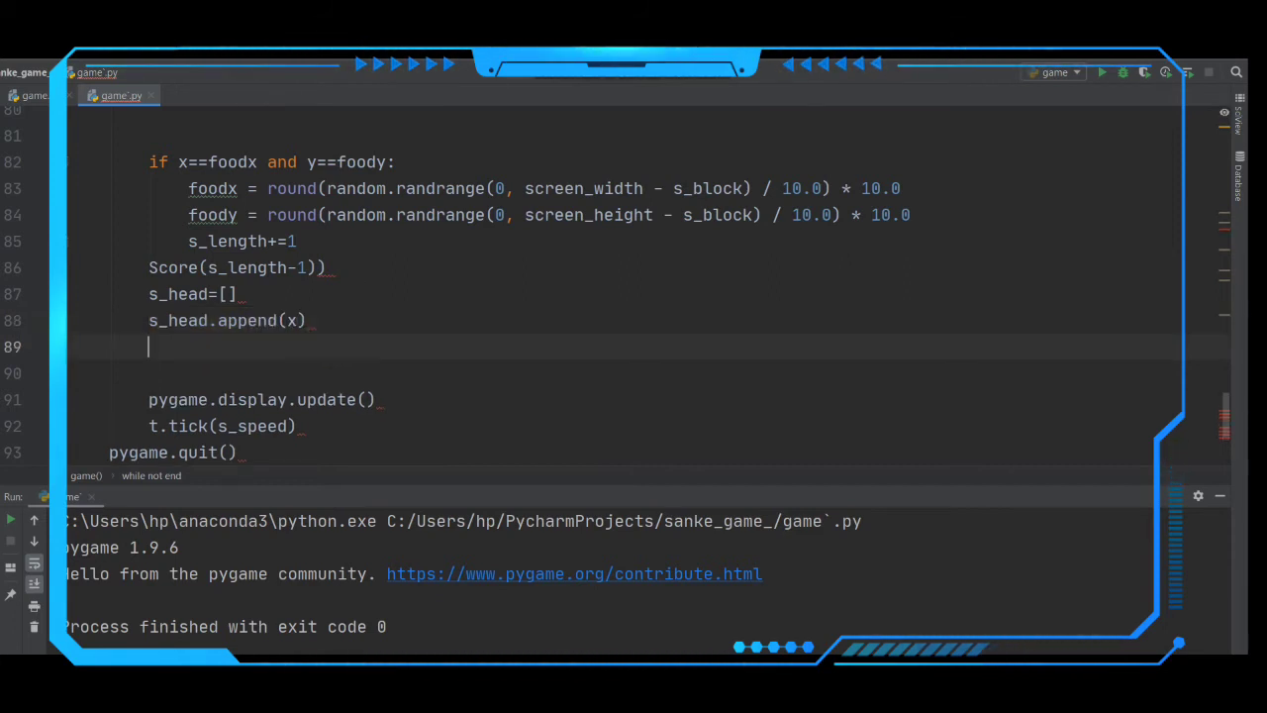
text(s_head.append)
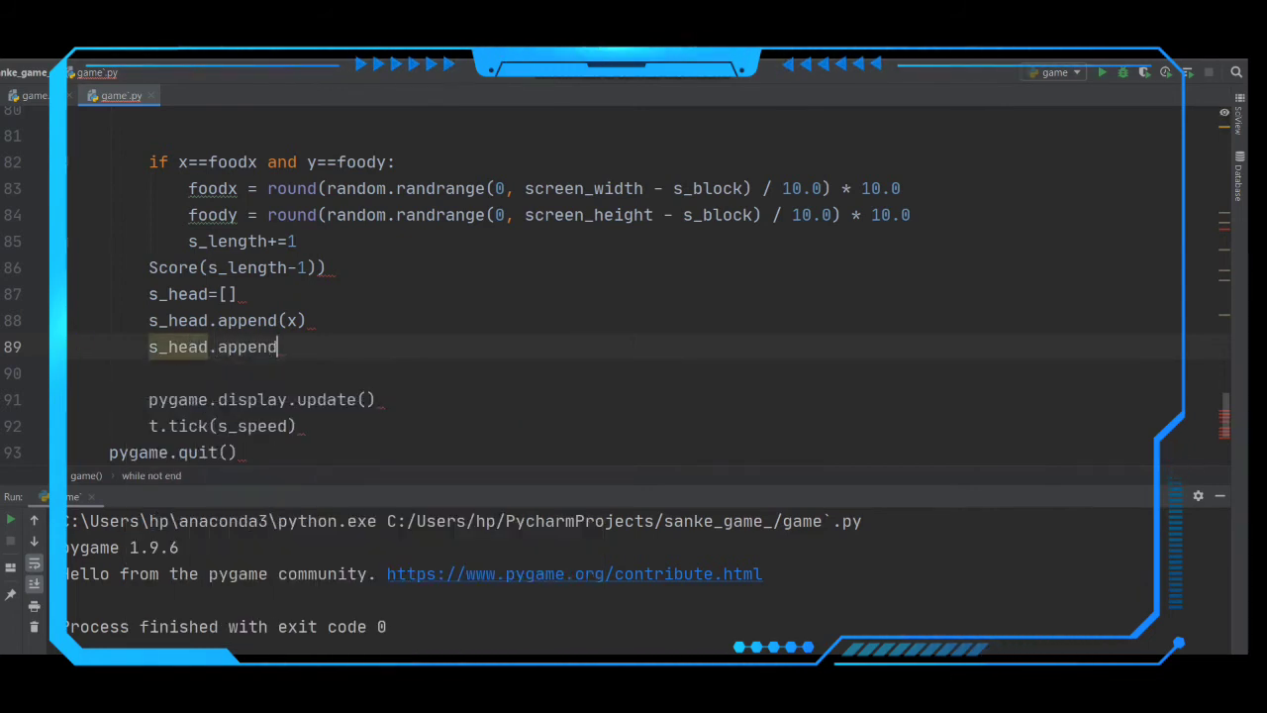
text(())
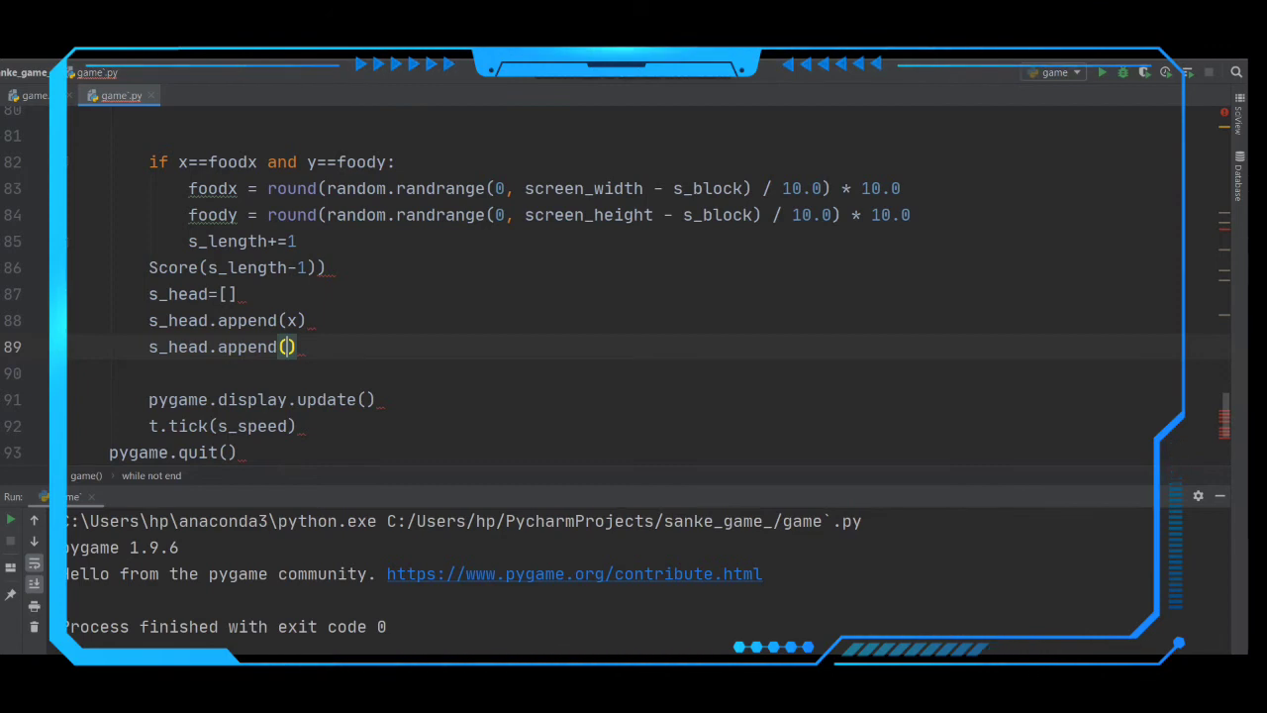
text(y)
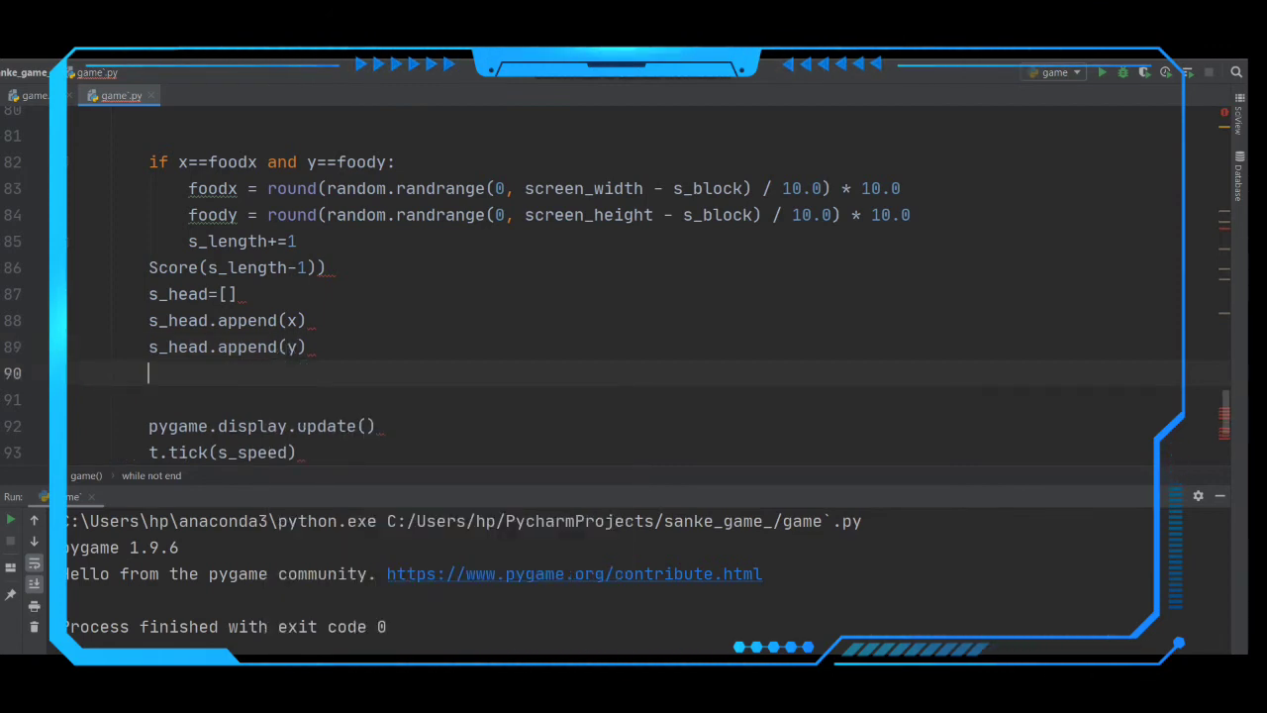
Step: Add the line s_list.append(s_head) before the display update, fixing a typo
text(s)
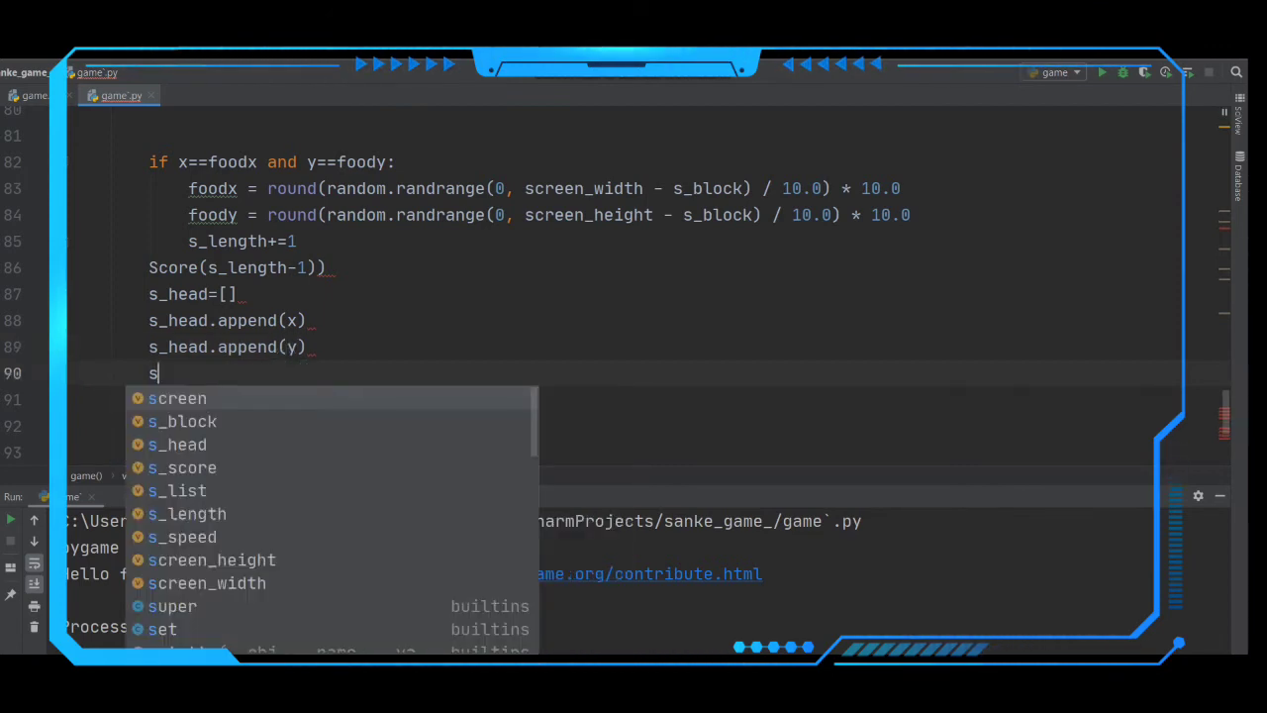
text(.app)
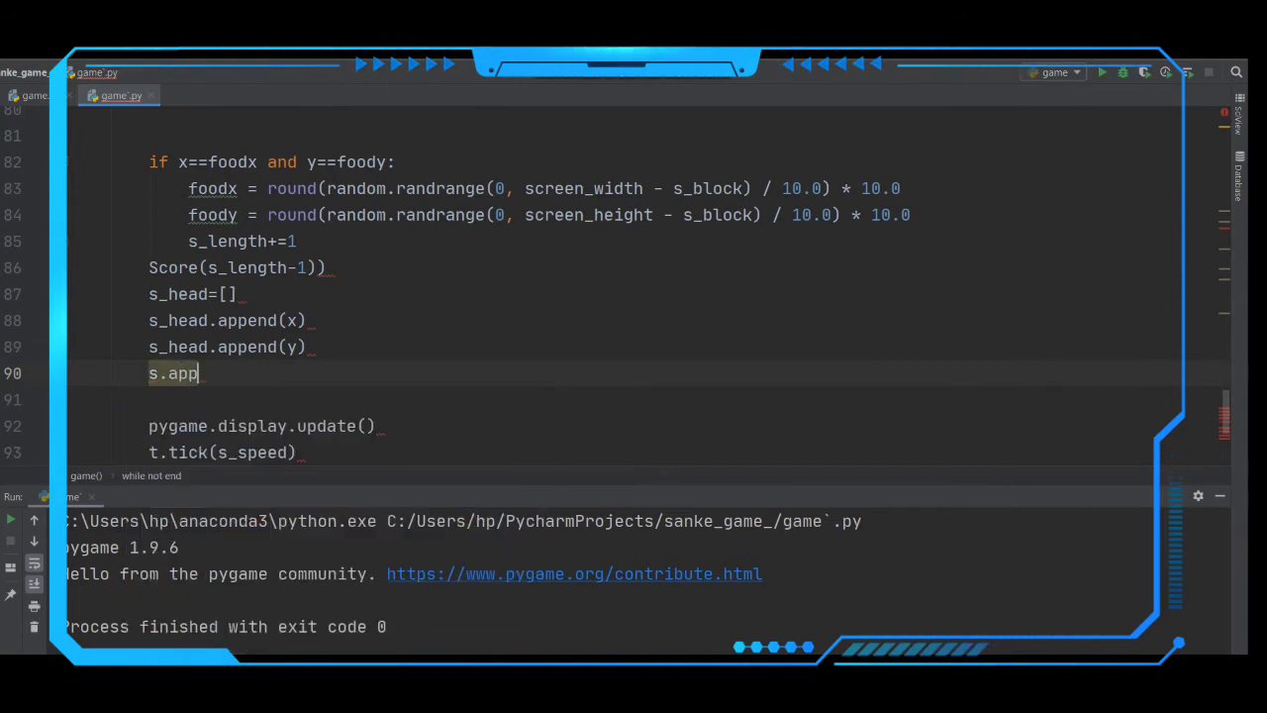
key(Backspace)
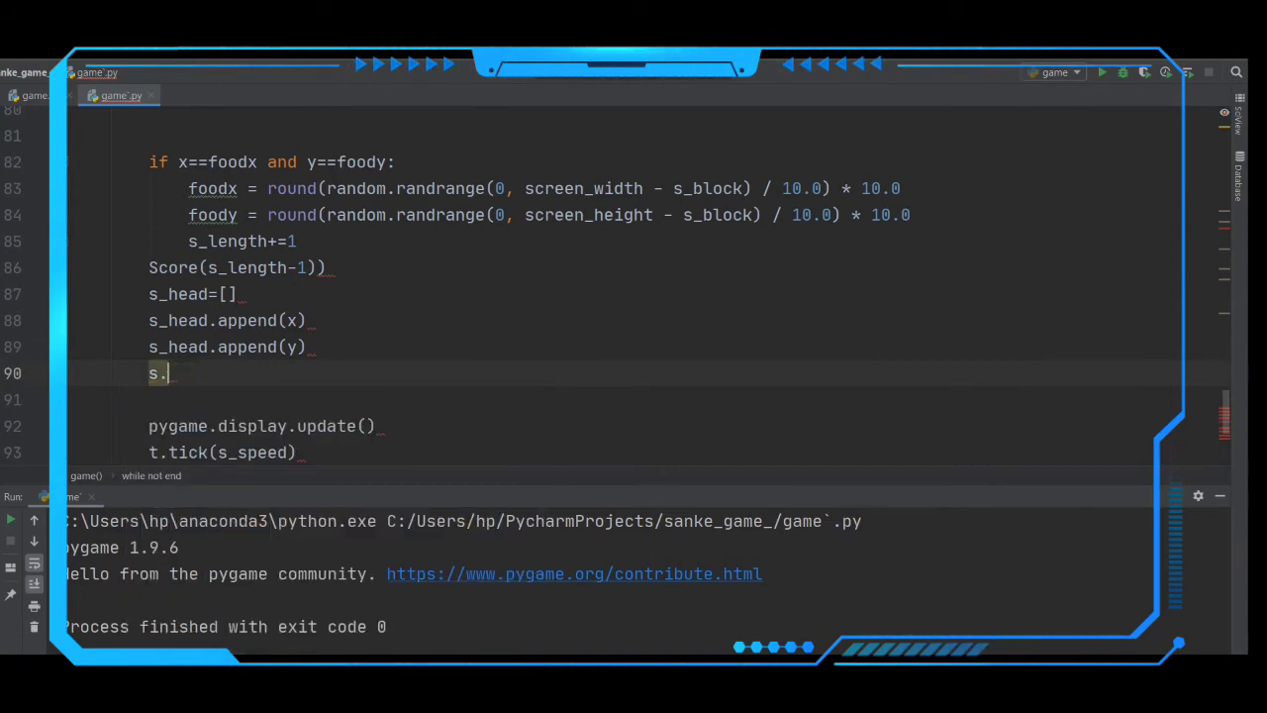
text(_)
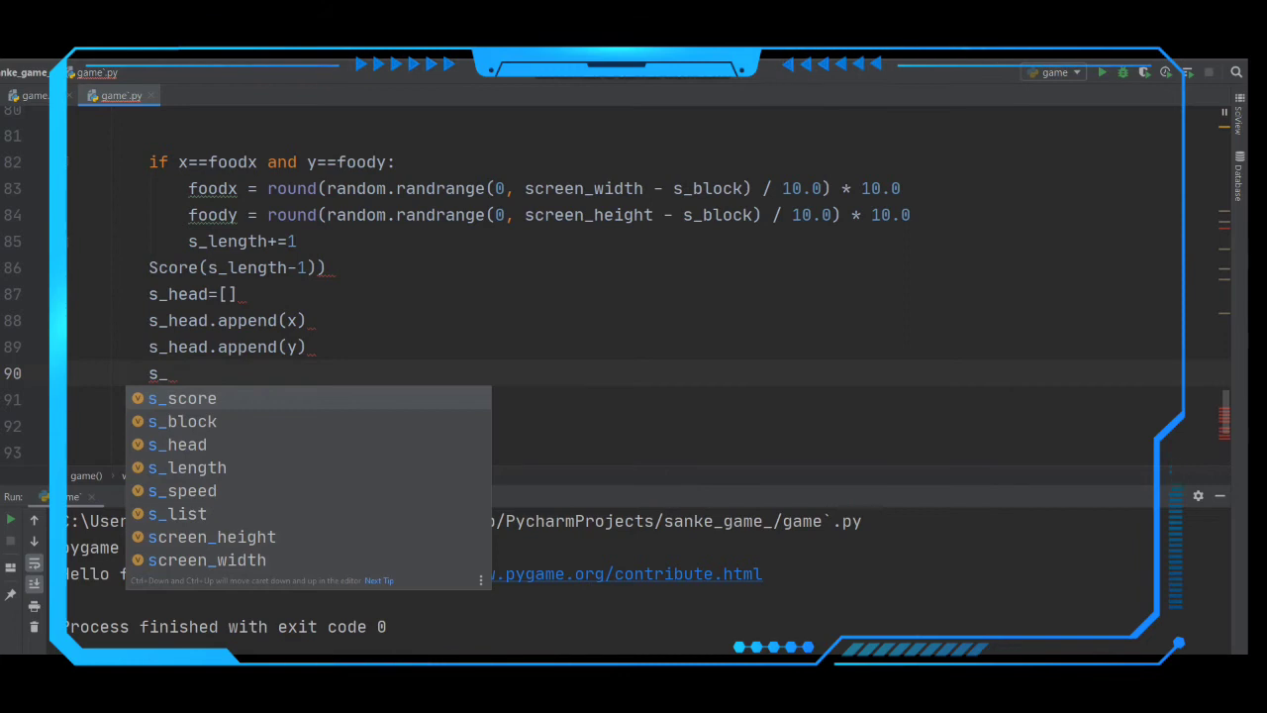
text(list)
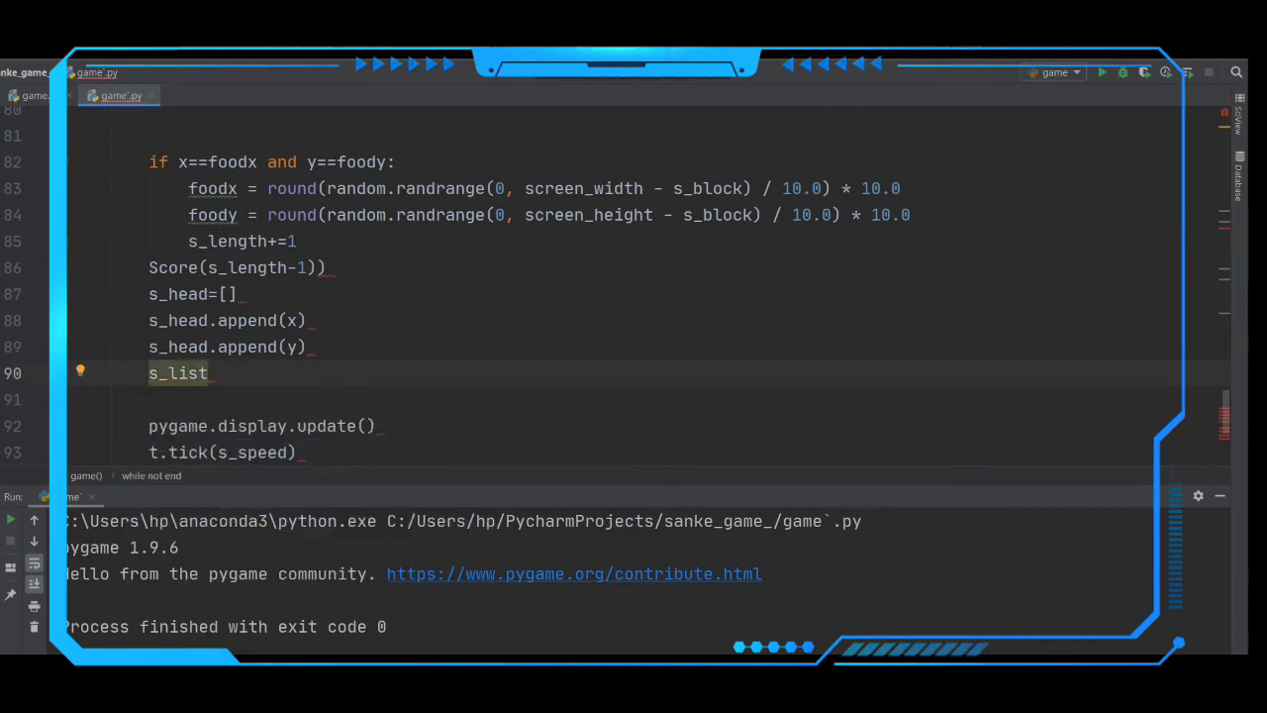
text(.append())
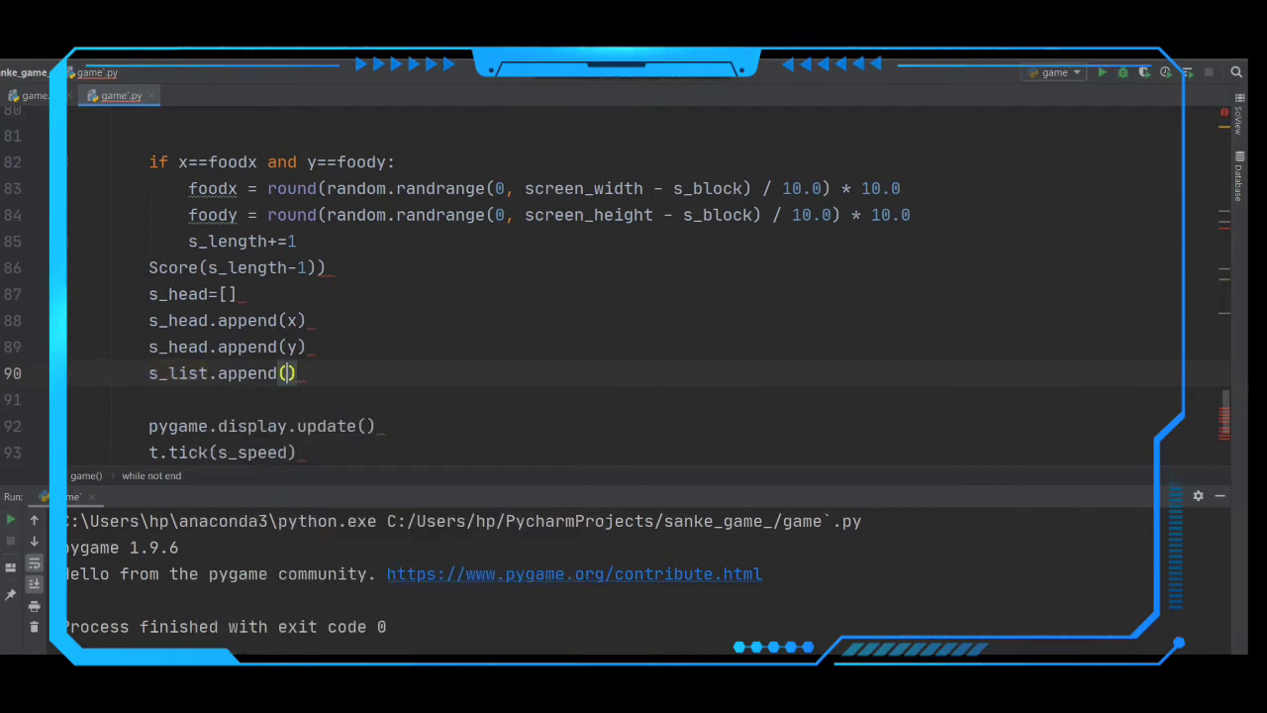
text(s_head)
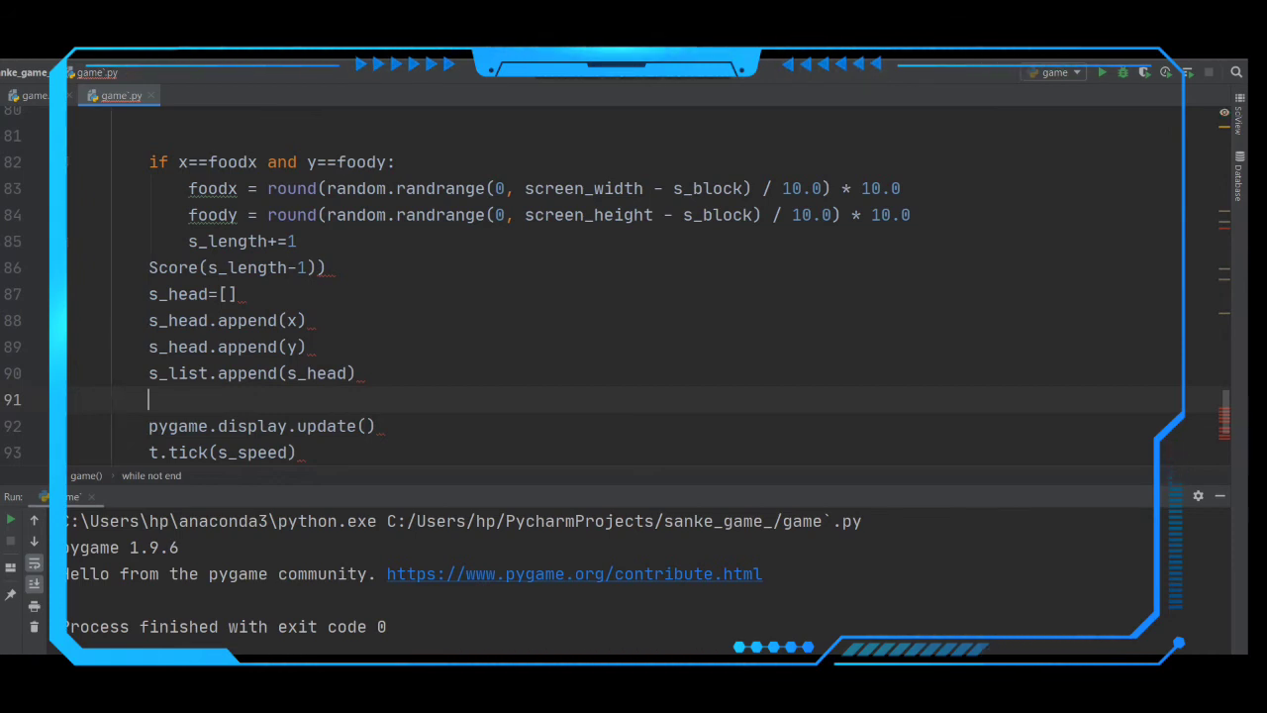
Step: Add 'if len(s_list) > s_length:' with an indented del s_list[0] below it
text(if)
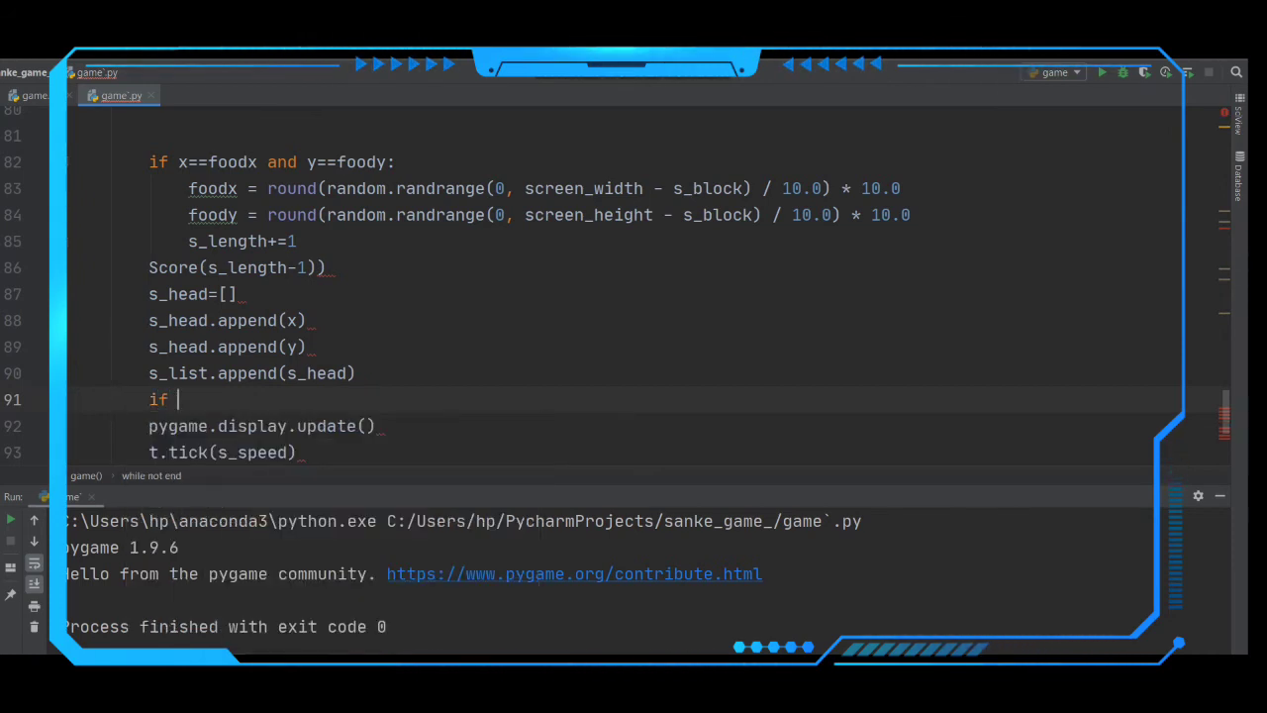
text(len)
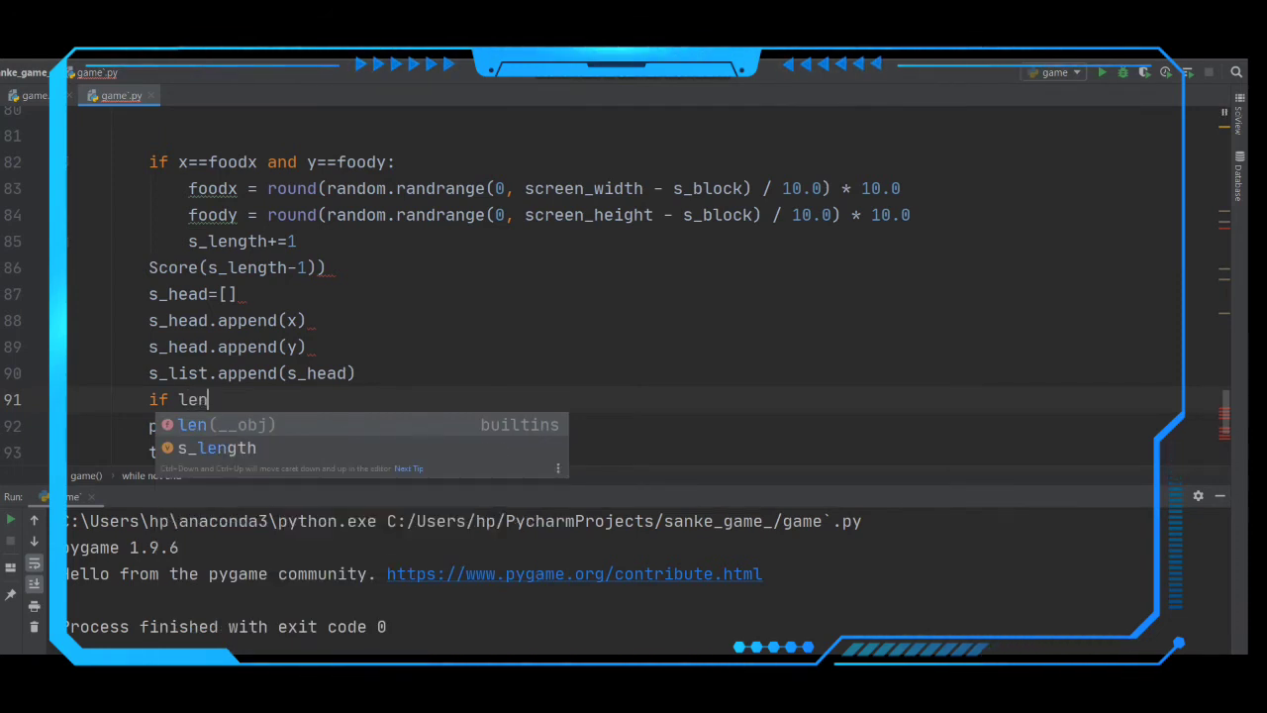
text((s_list)>)
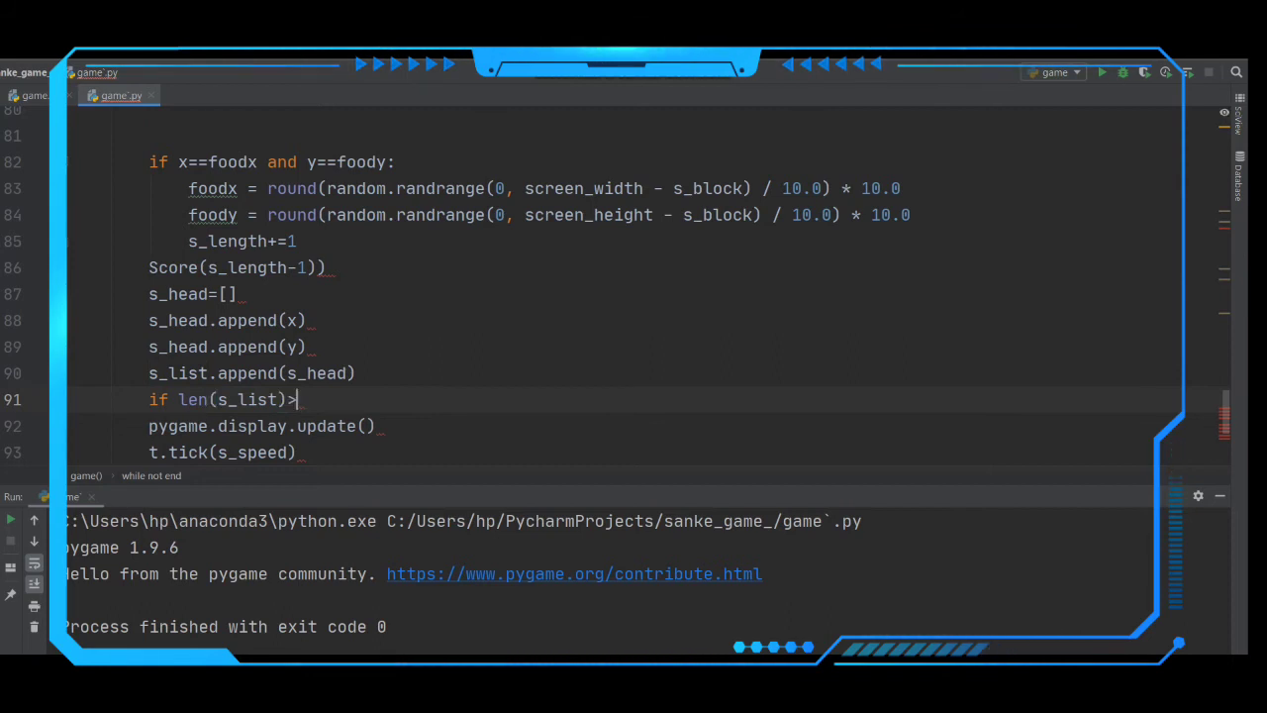
text(s_length:)
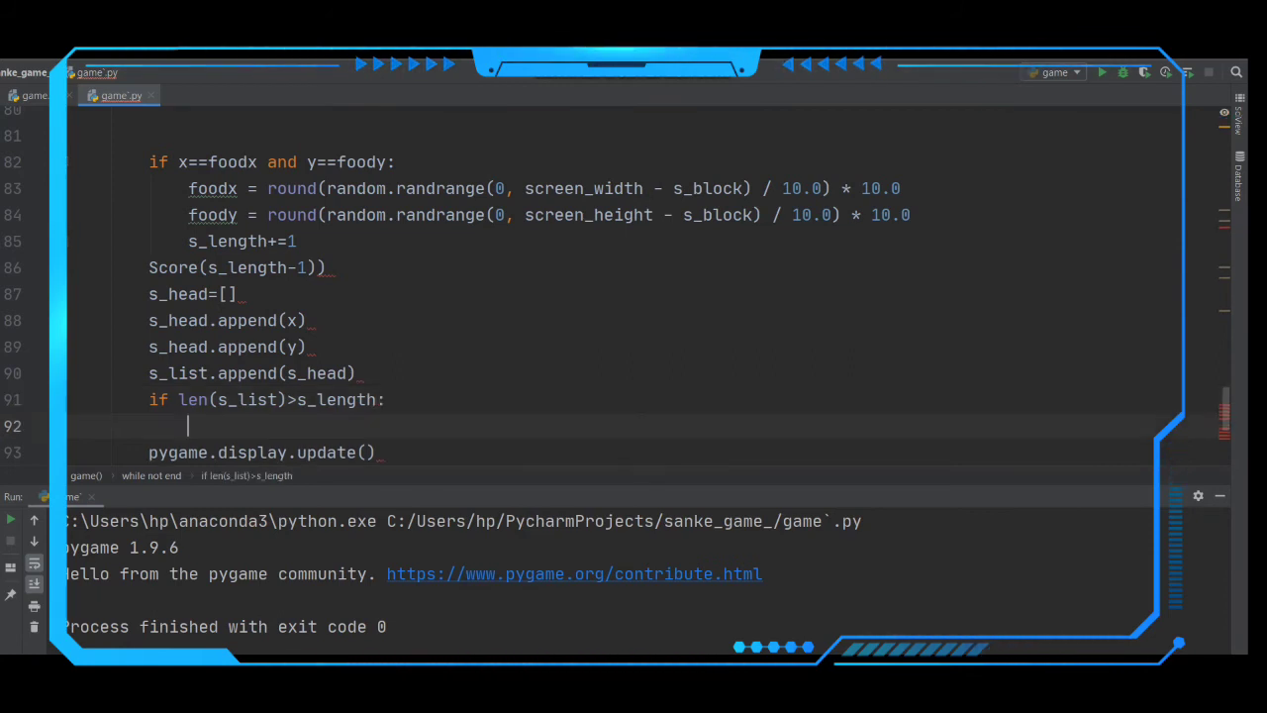
text(del)
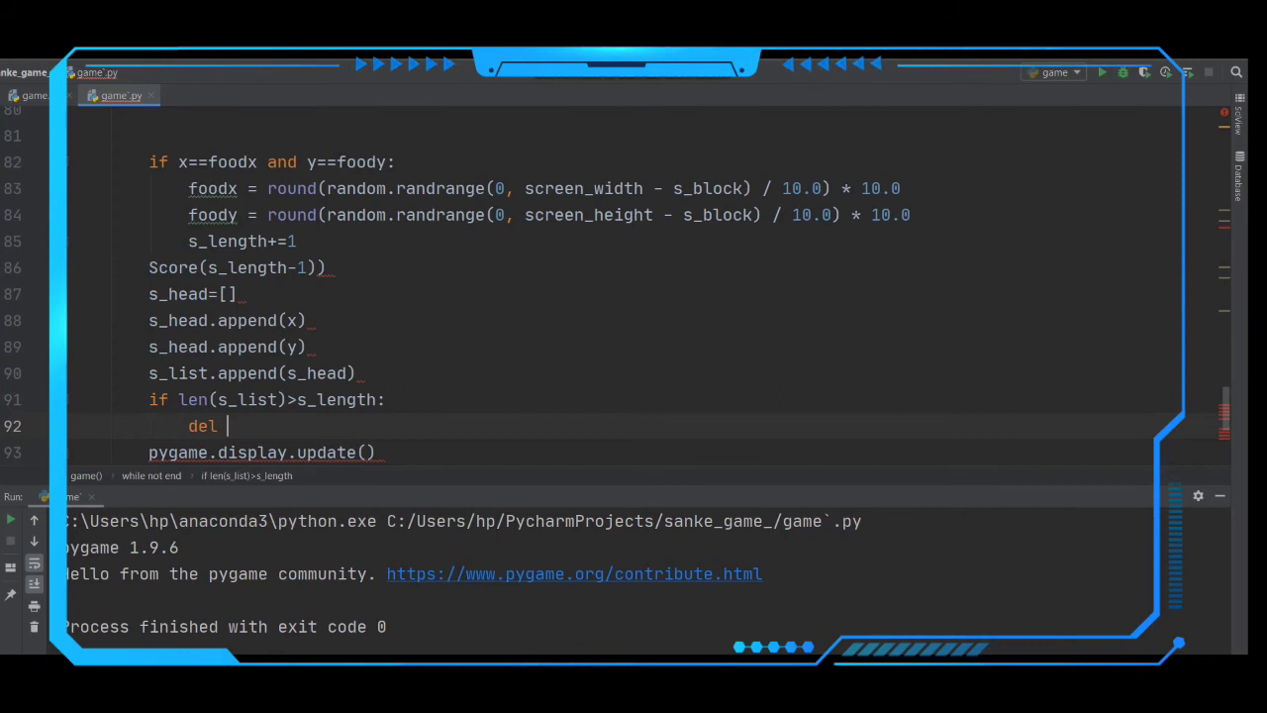
text(s_list)
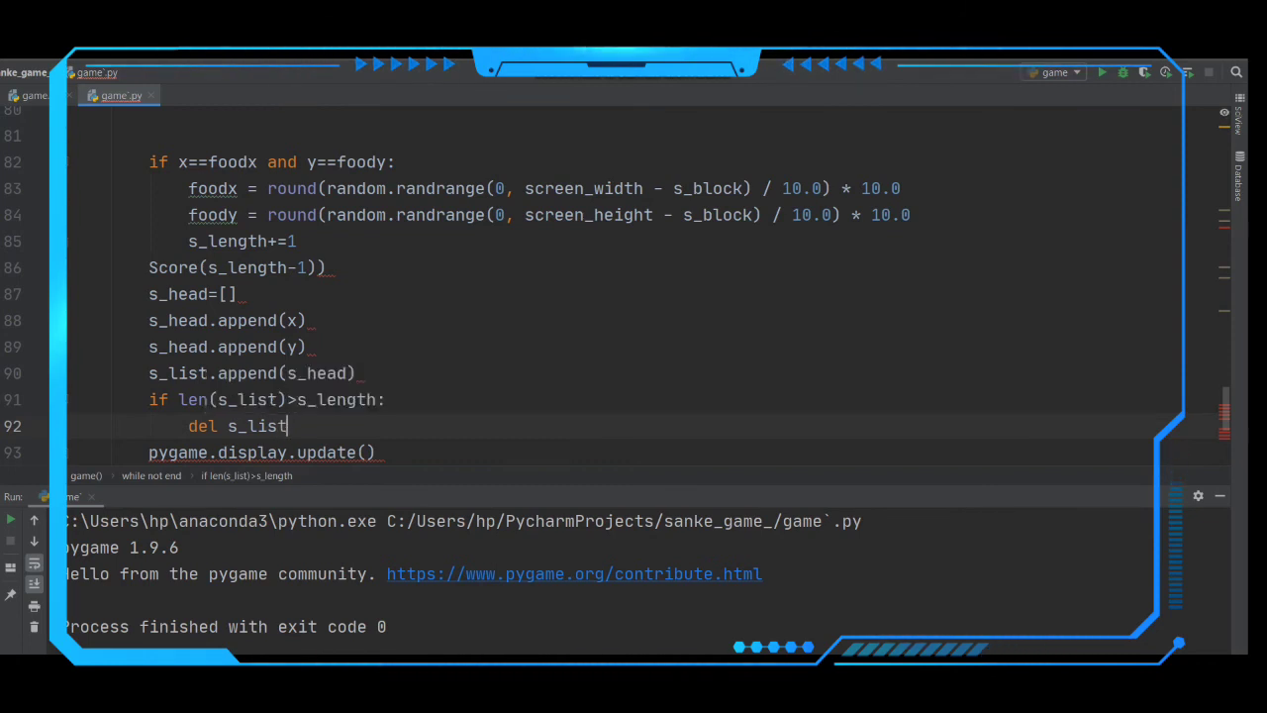
text([])
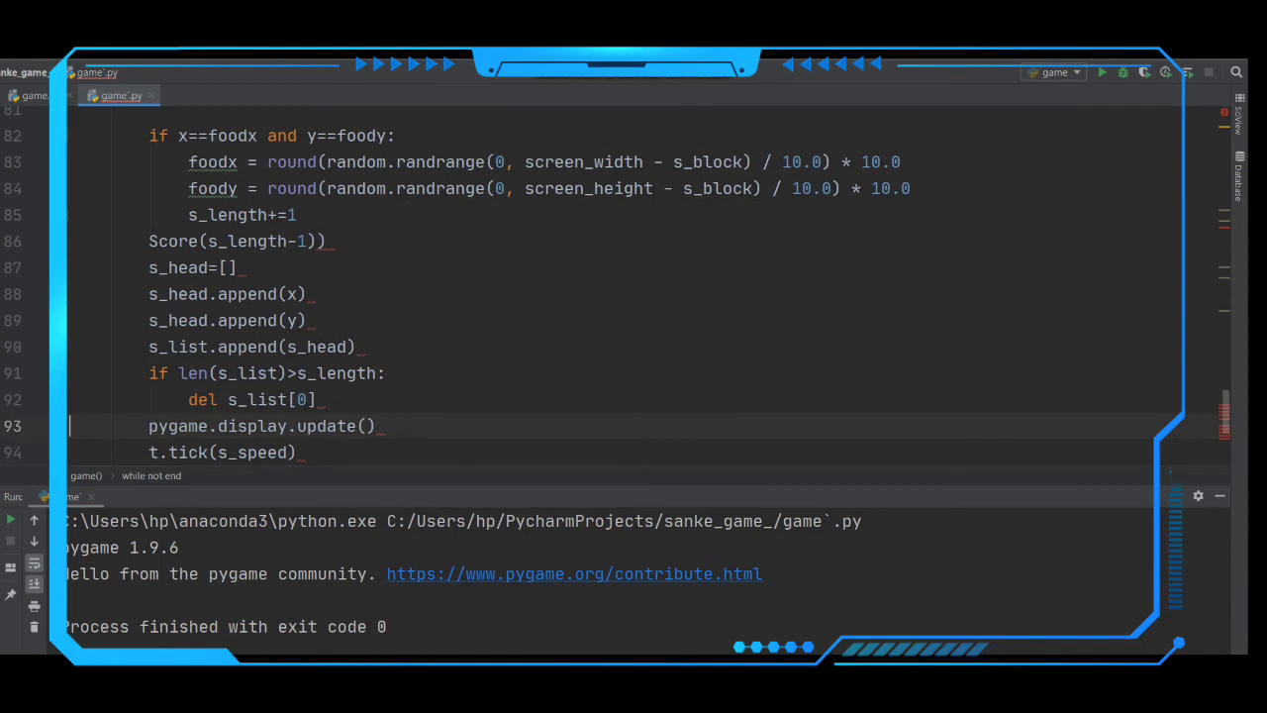
Step: Scroll through game.py and run it, opening the snake_game window with the game-over message
scroll(down, 3)
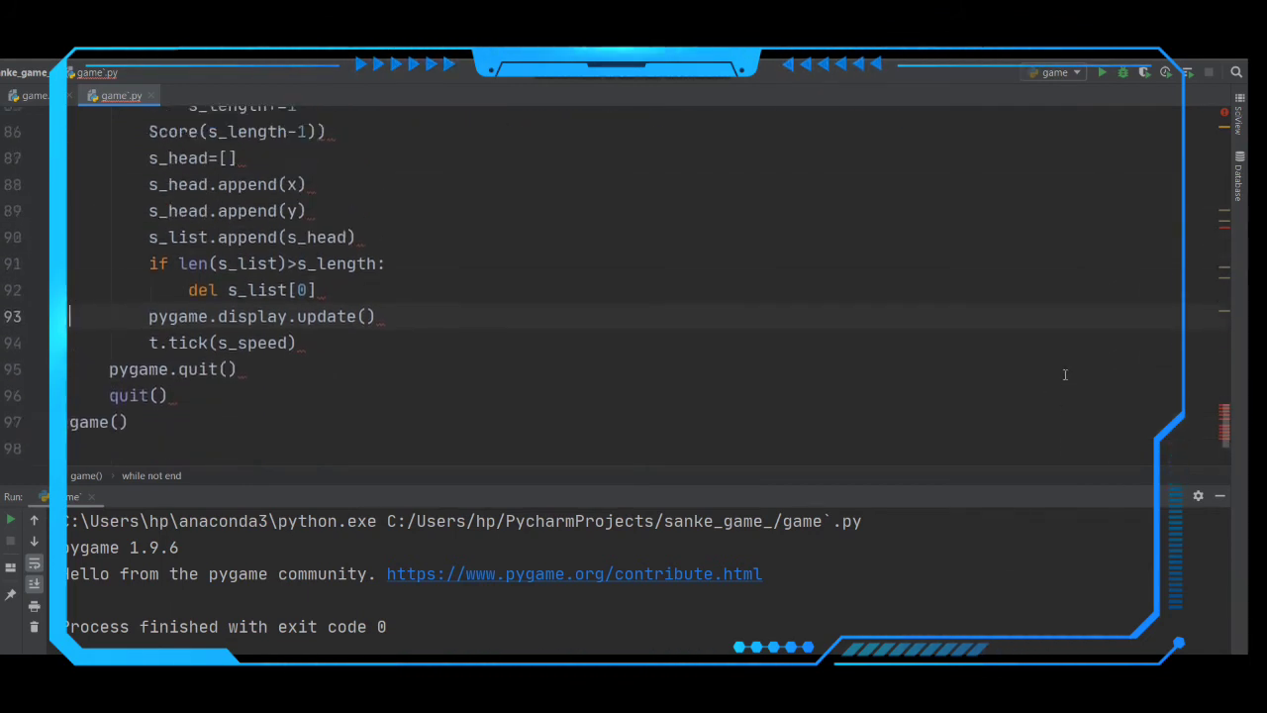
scroll(up, 3)
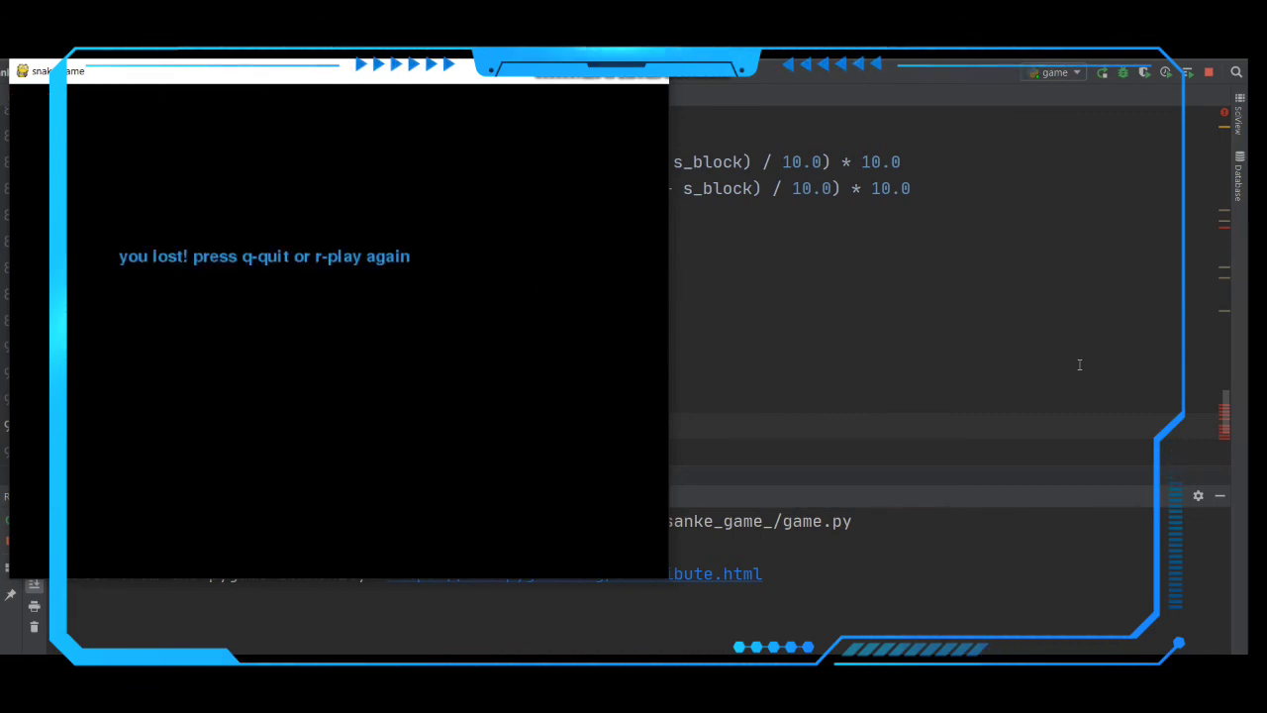
mouse_move(651, 92)
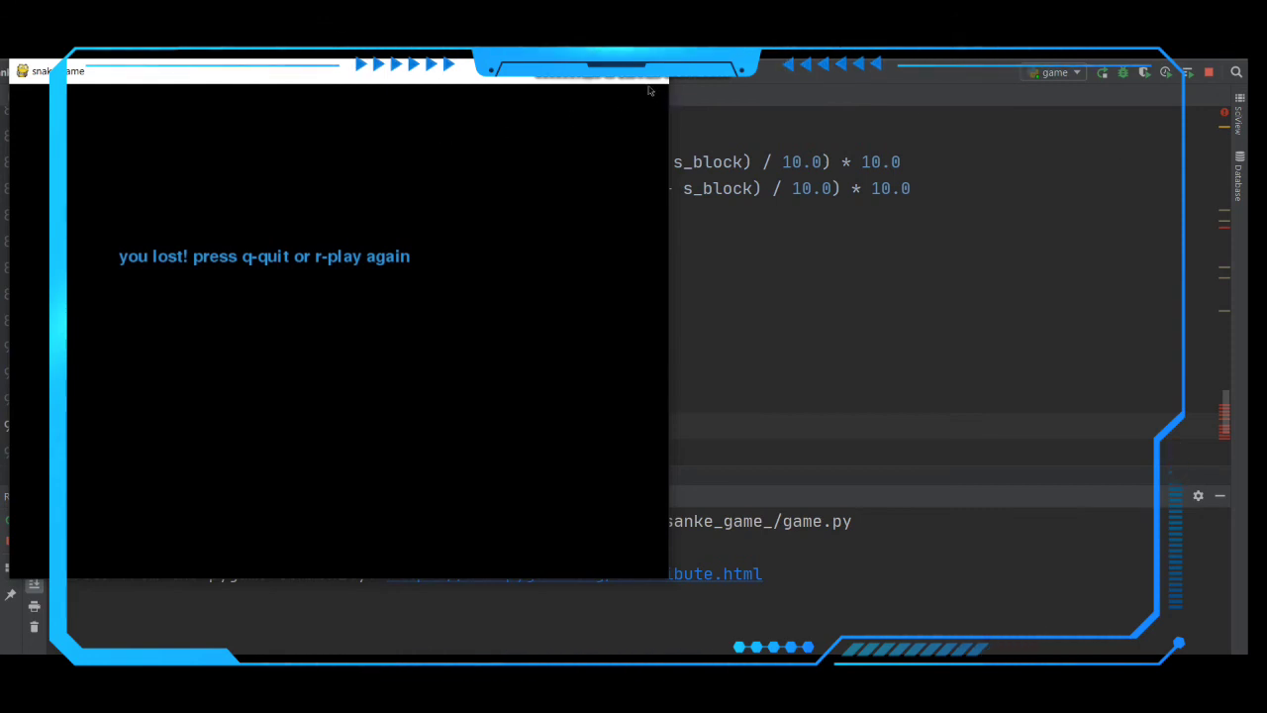